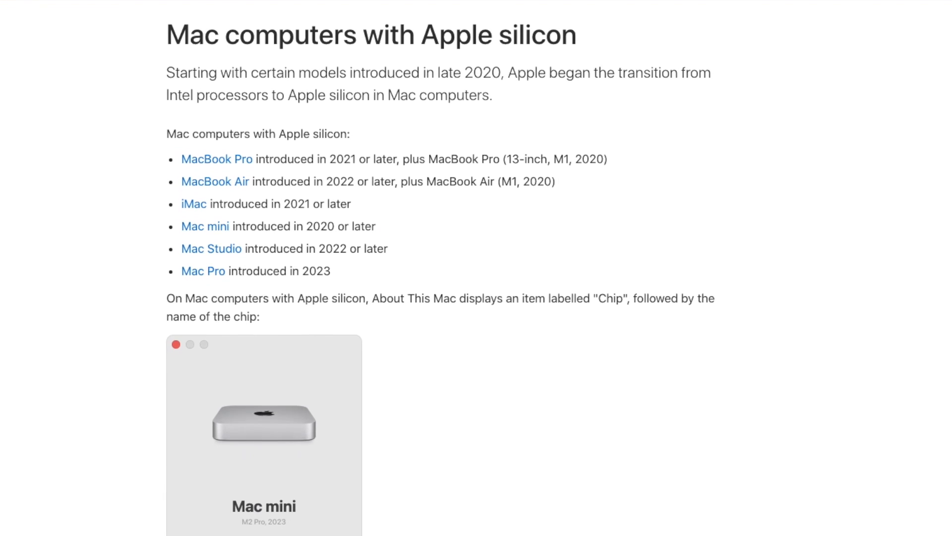
# Scroll through Apple's list of Mac computers with Apple silicon.
pyautogui.scroll(-3)
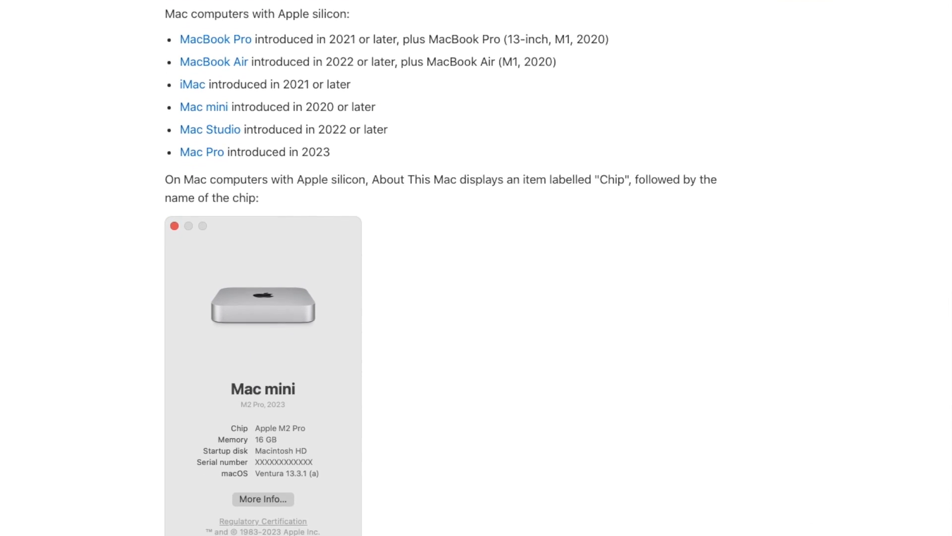
pyautogui.scroll(-3)
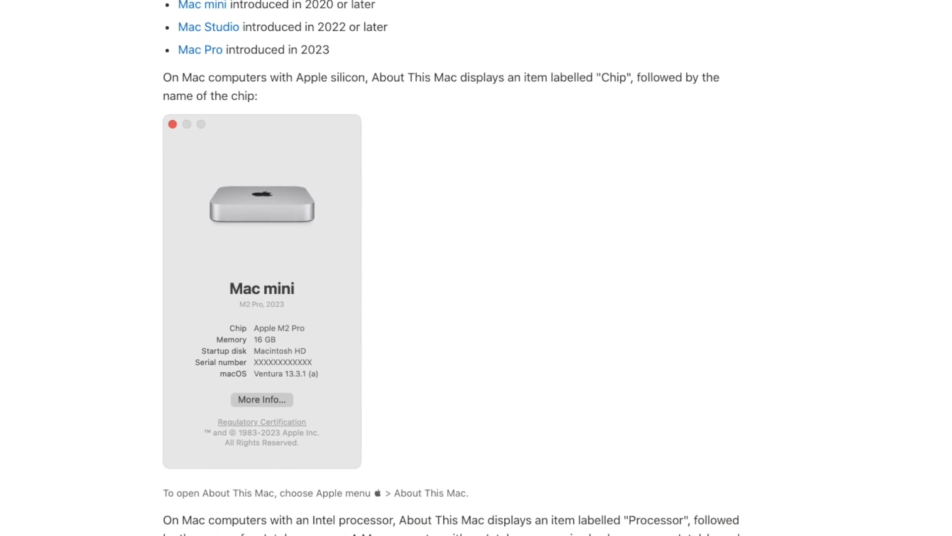
pyautogui.scroll(-3)
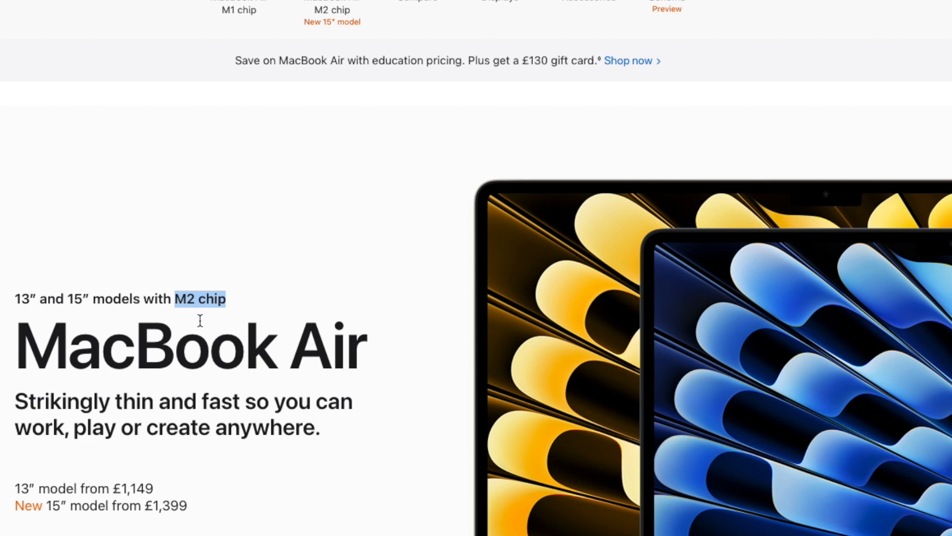
pyautogui.moveTo(361, 334)
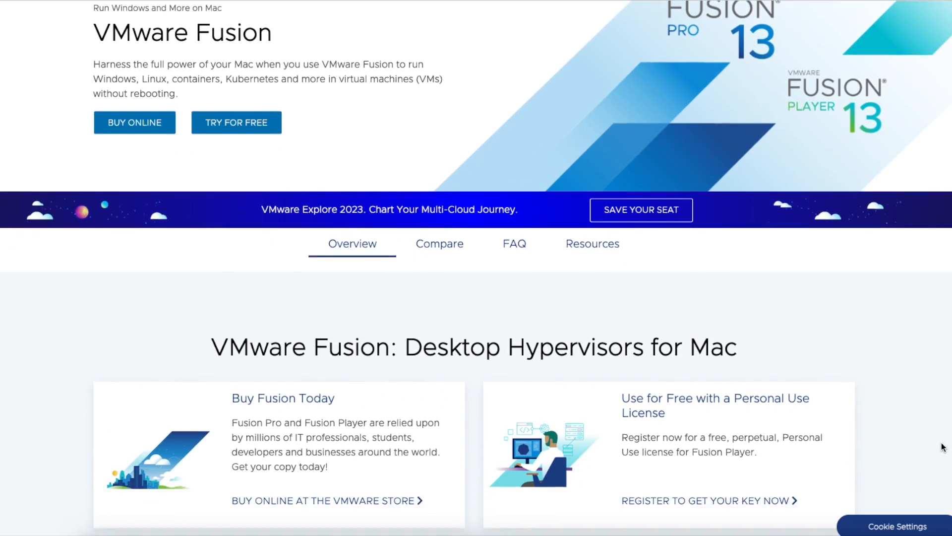
pyautogui.scroll(-3)
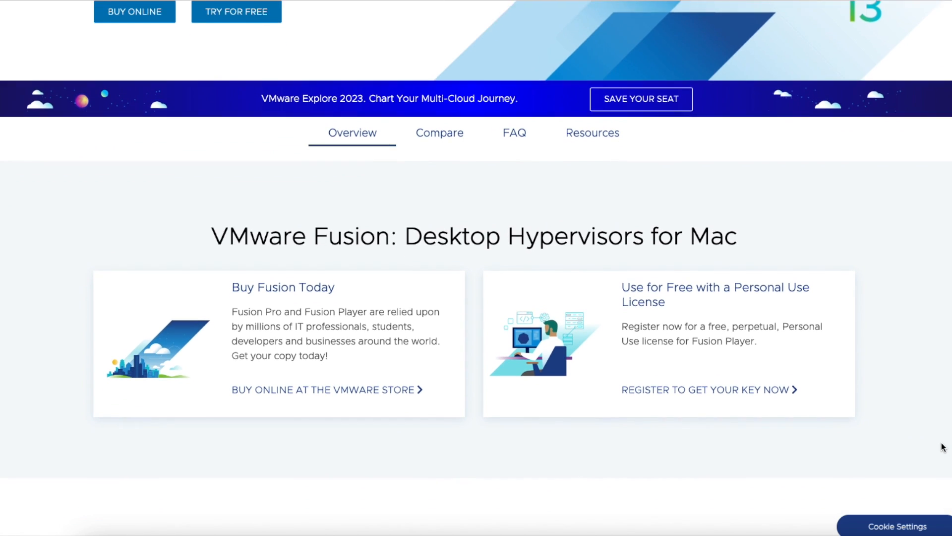
pyautogui.scroll(-3)
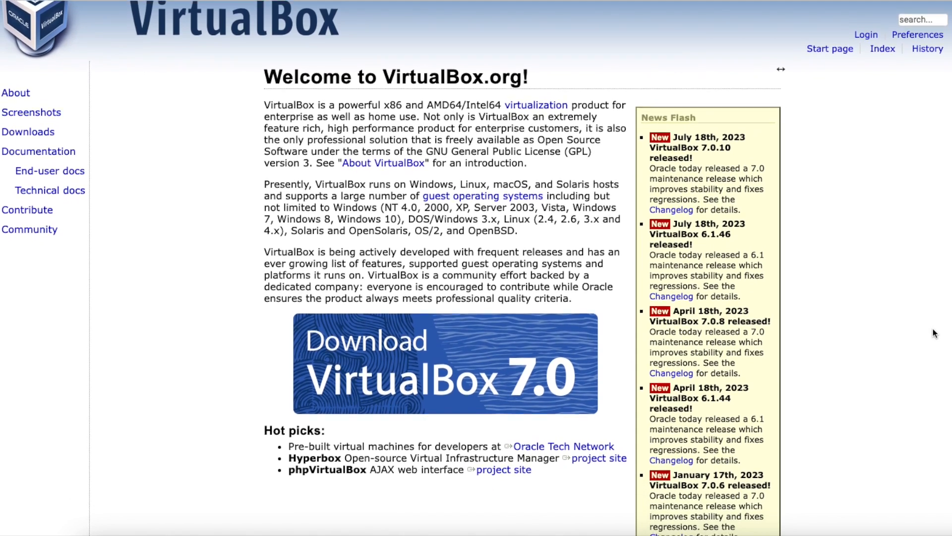
pyautogui.scroll(-3)
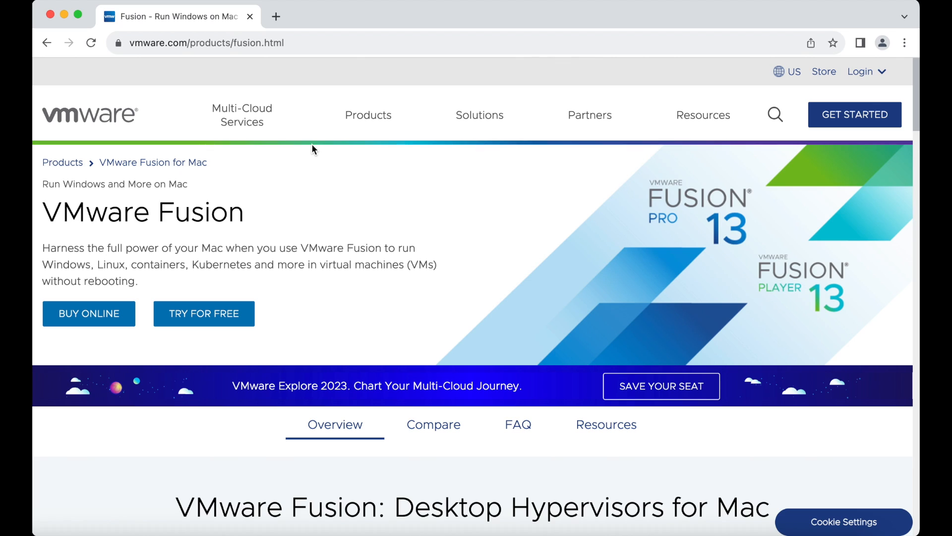
# Bring up the 'Use for Free with a Personal Use License' card on the VMware Fusion page.
pyautogui.click(206, 42)
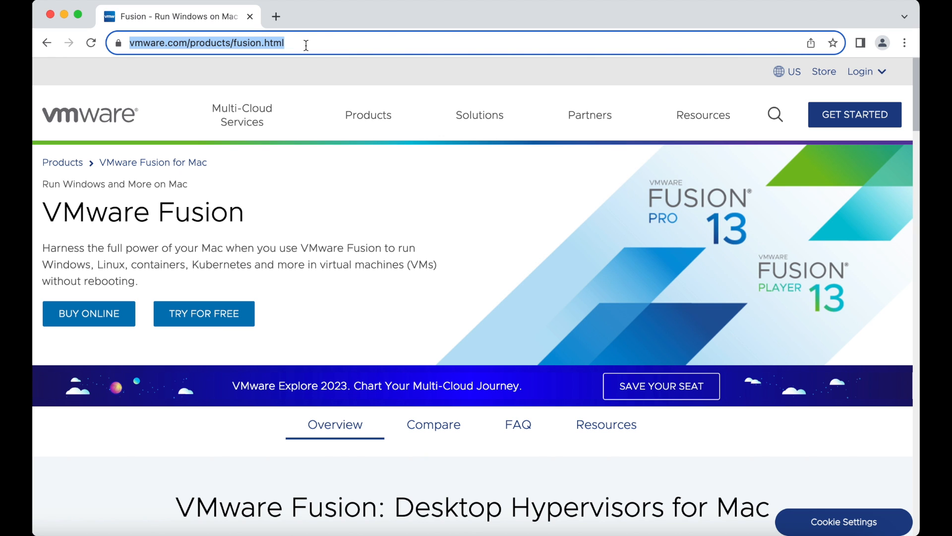
pyautogui.scroll(-3)
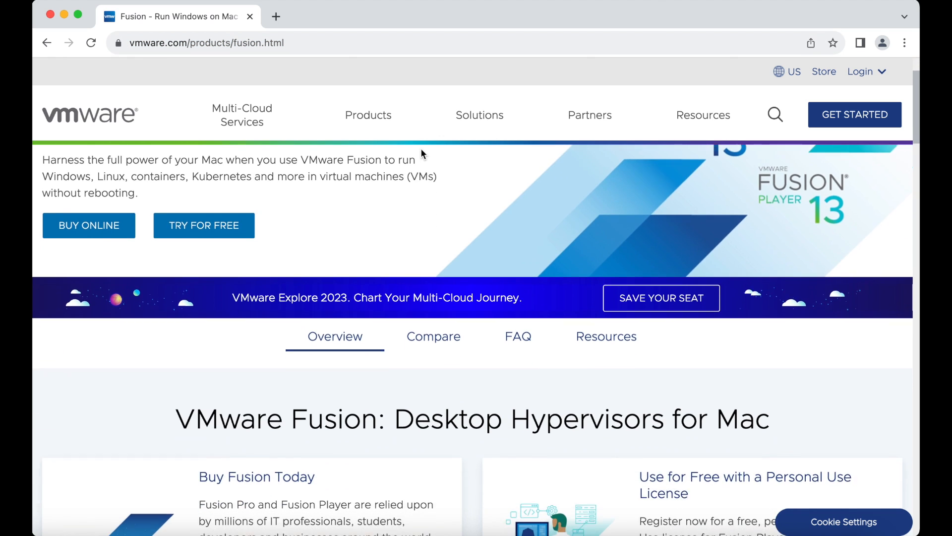
pyautogui.scroll(-3)
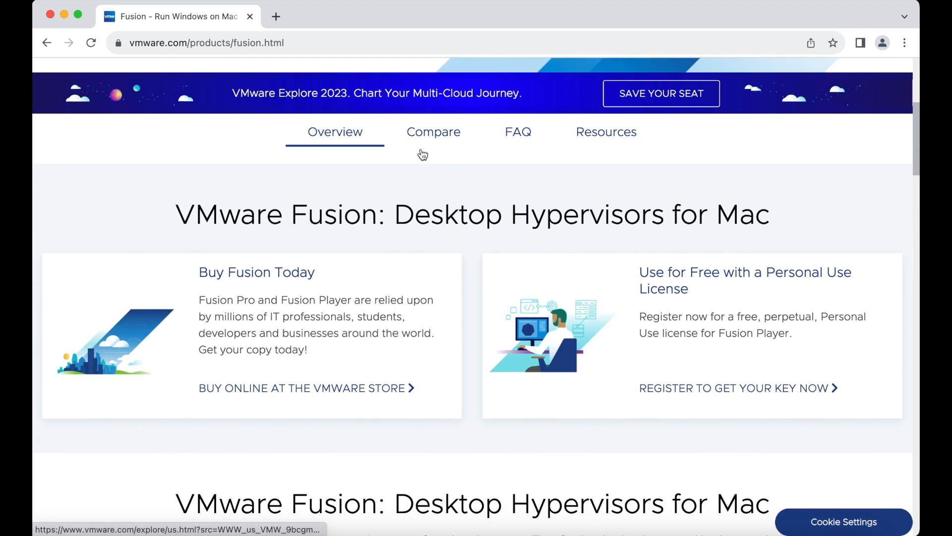
pyautogui.scroll(-3)
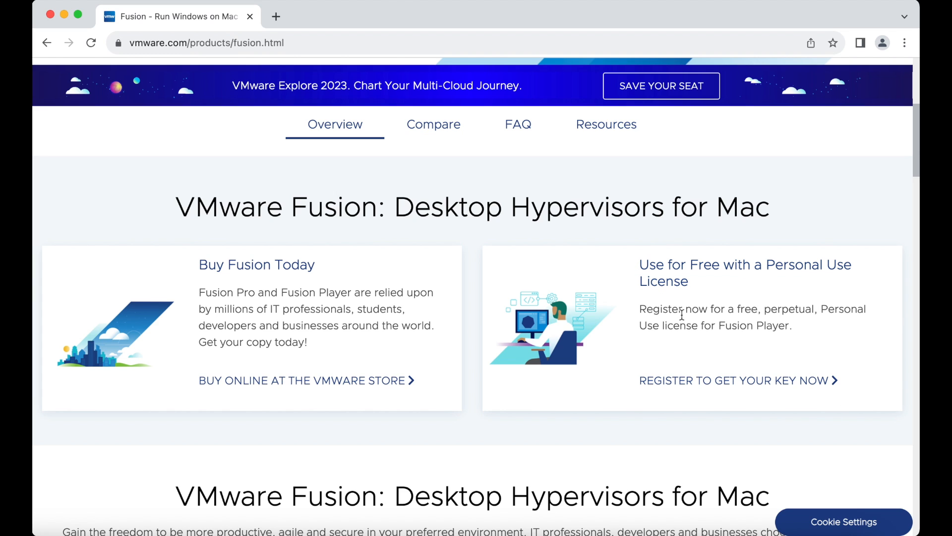
pyautogui.moveTo(745, 319)
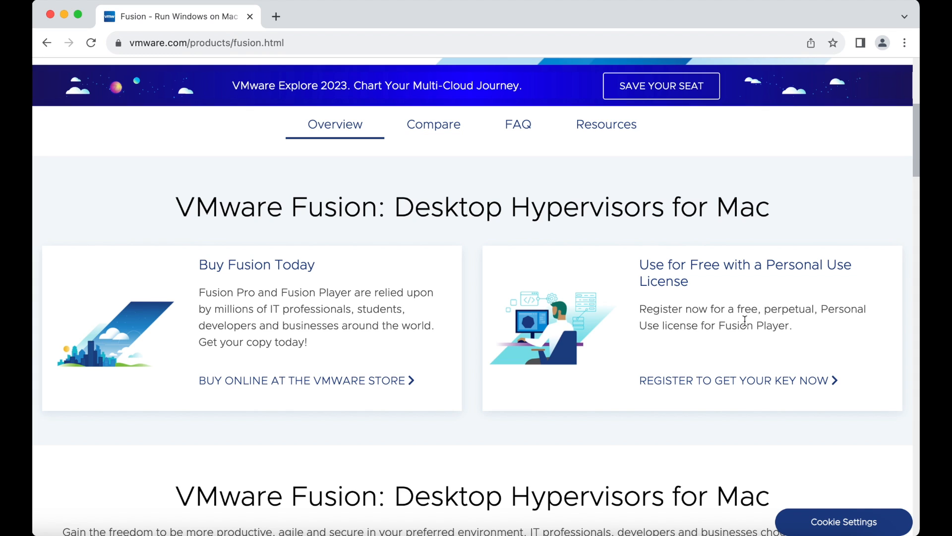
pyautogui.moveTo(756, 384)
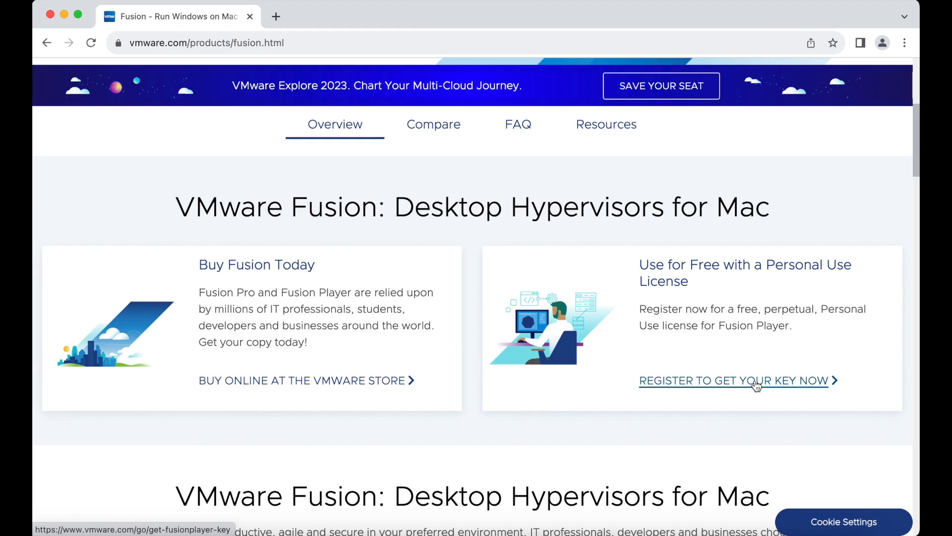
# Go to the Fusion Player Personal Use License page and choose Create an Account.
pyautogui.click(733, 380)
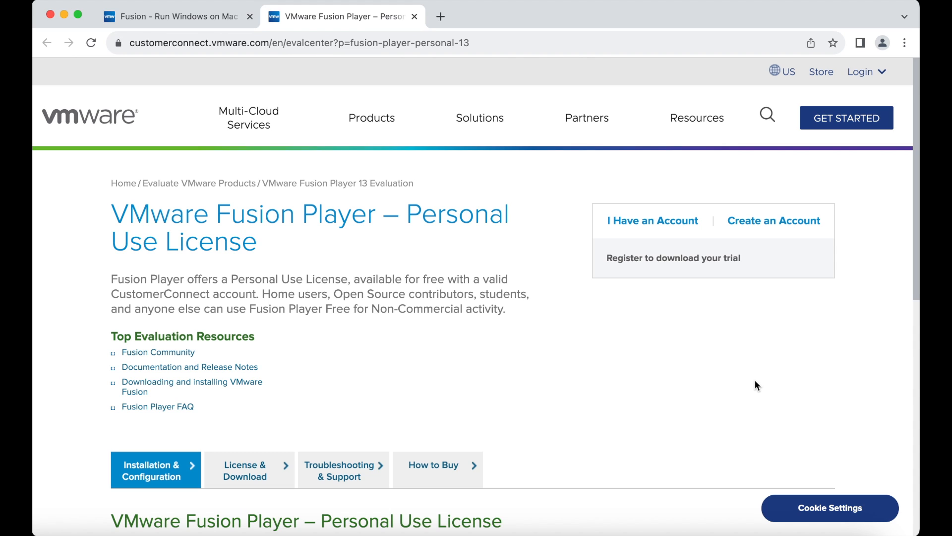
pyautogui.moveTo(726, 369)
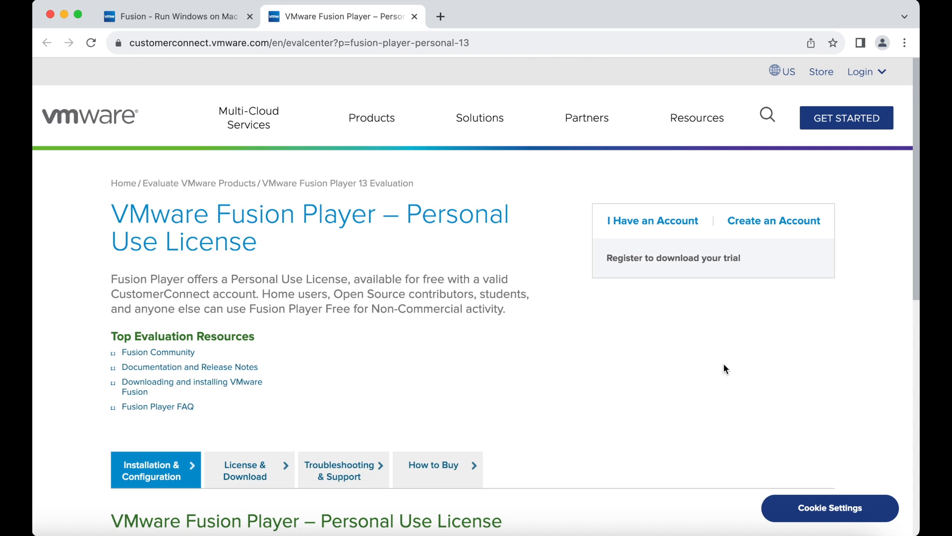
pyautogui.moveTo(795, 219)
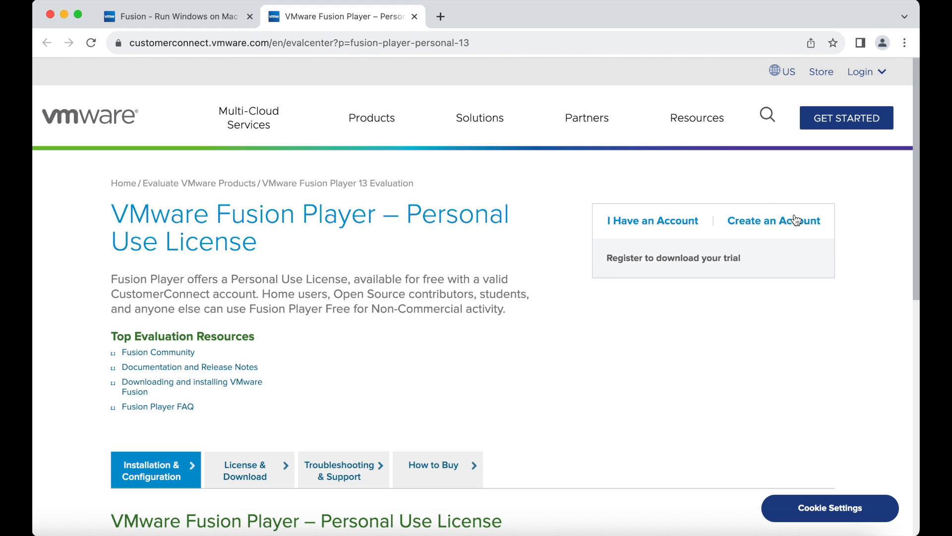
pyautogui.click(773, 220)
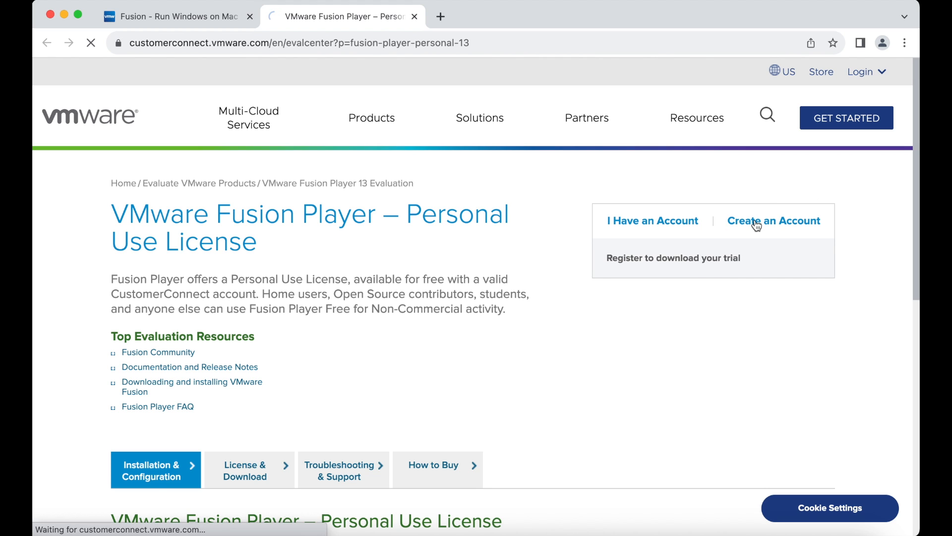
# Fill in the Customer Connect registration form, accept the terms and register.
pyautogui.click(774, 220)
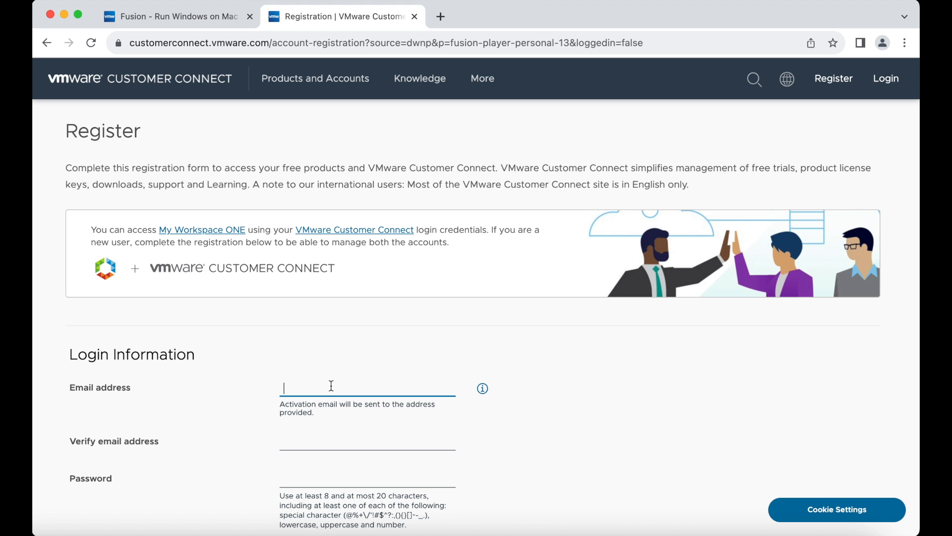
pyautogui.scroll(-3)
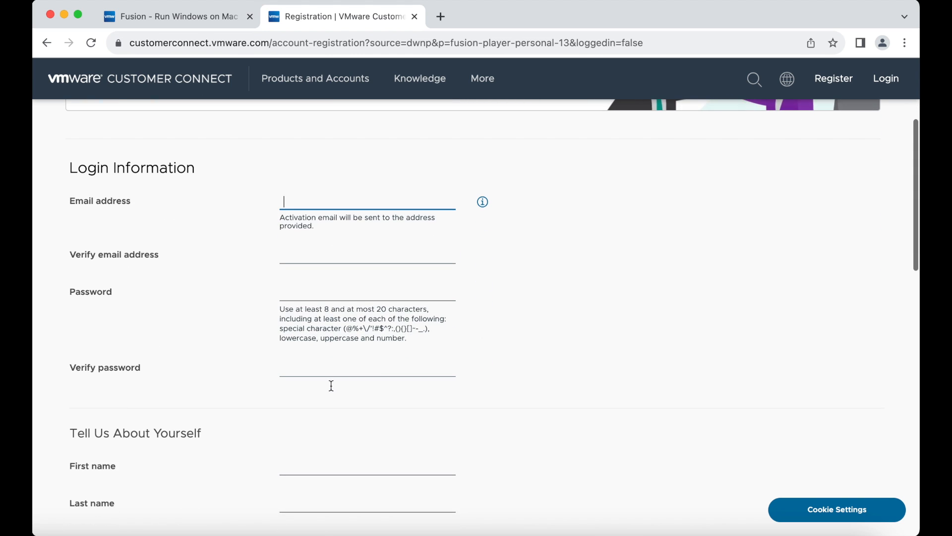
pyautogui.write('oli')
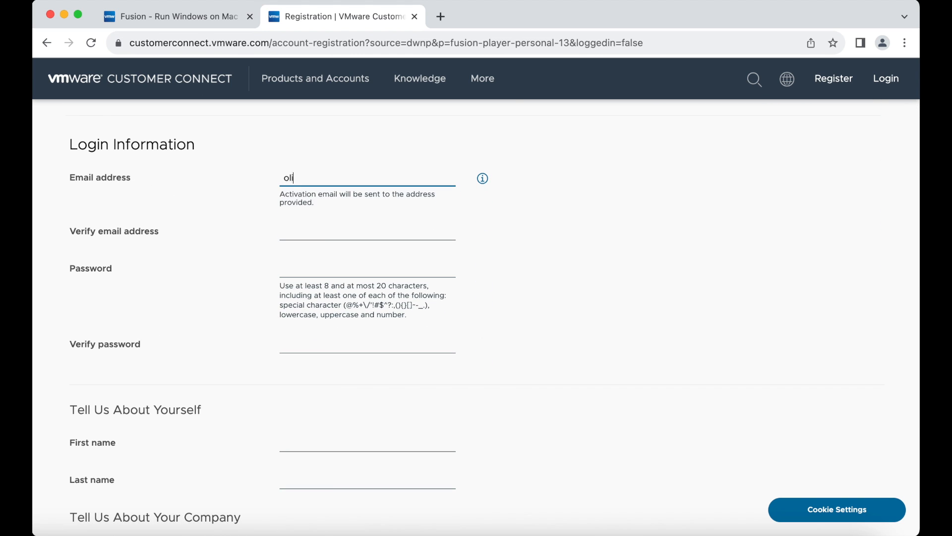
pyautogui.scroll(-3)
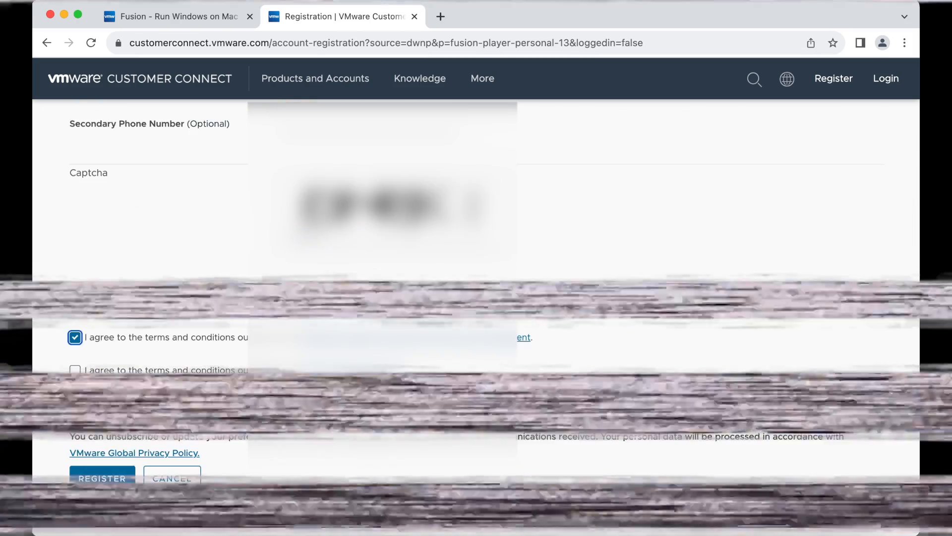
pyautogui.click(102, 479)
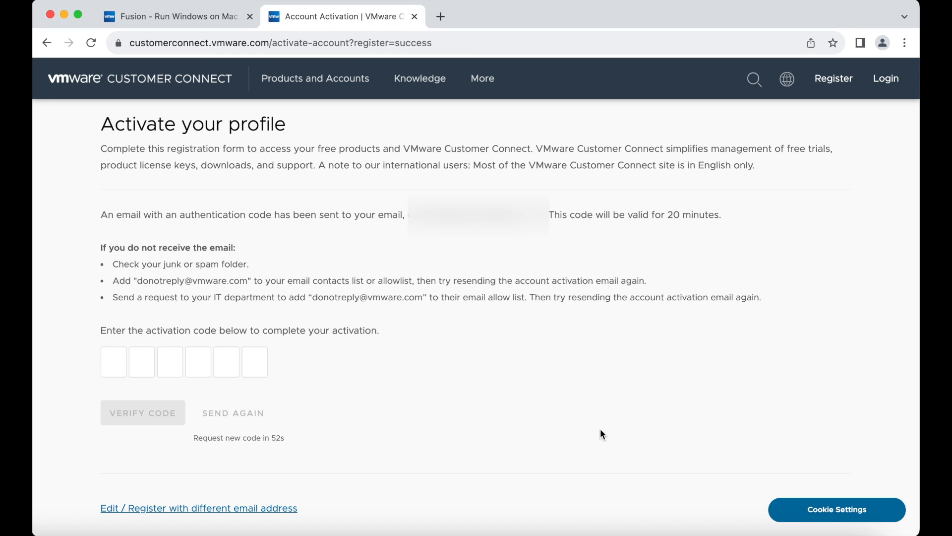
pyautogui.write('2')
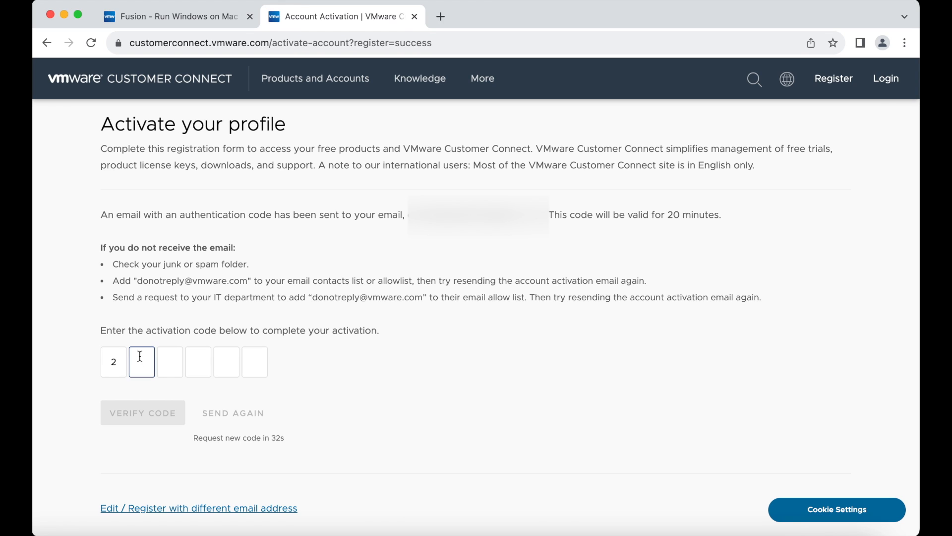
pyautogui.write('62546')
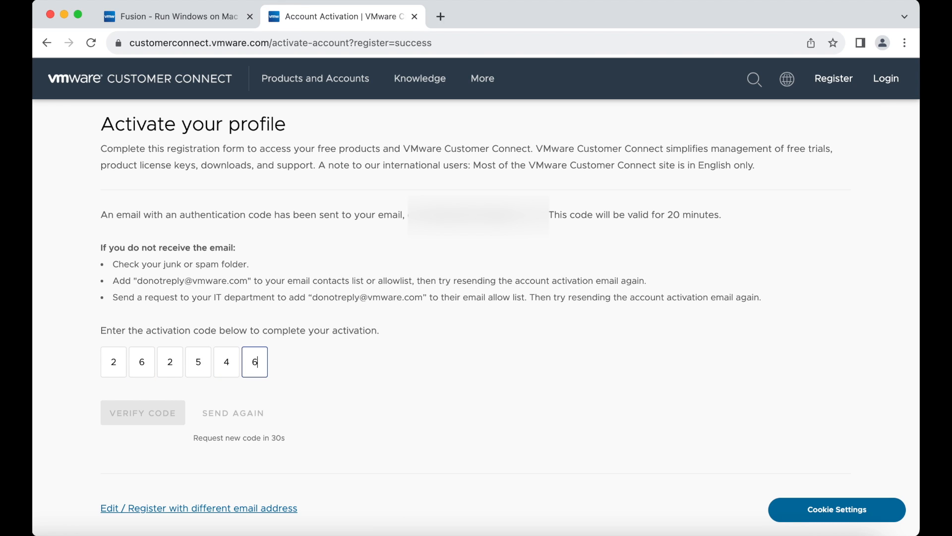
pyautogui.click(142, 412)
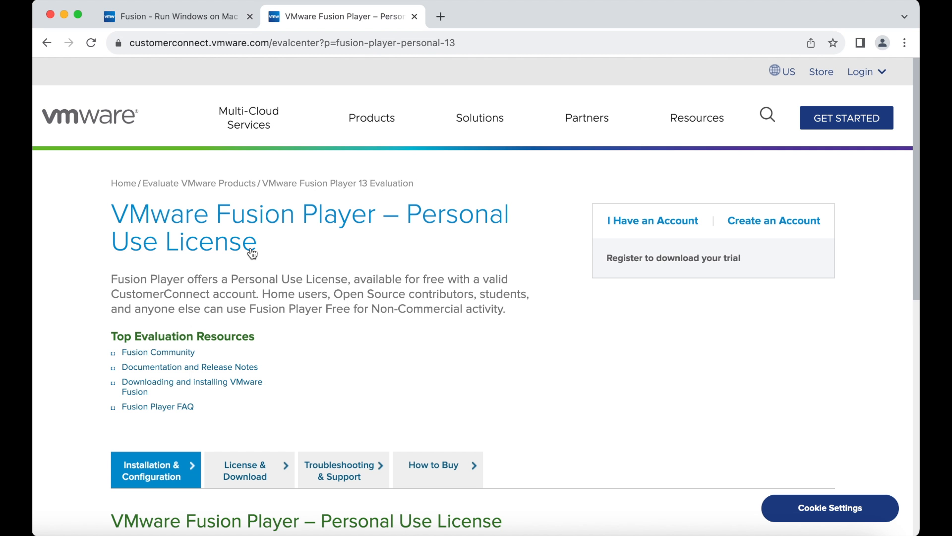
# Sign in to Customer Connect with an existing account via 'I Have an Account'.
pyautogui.scroll(-3)
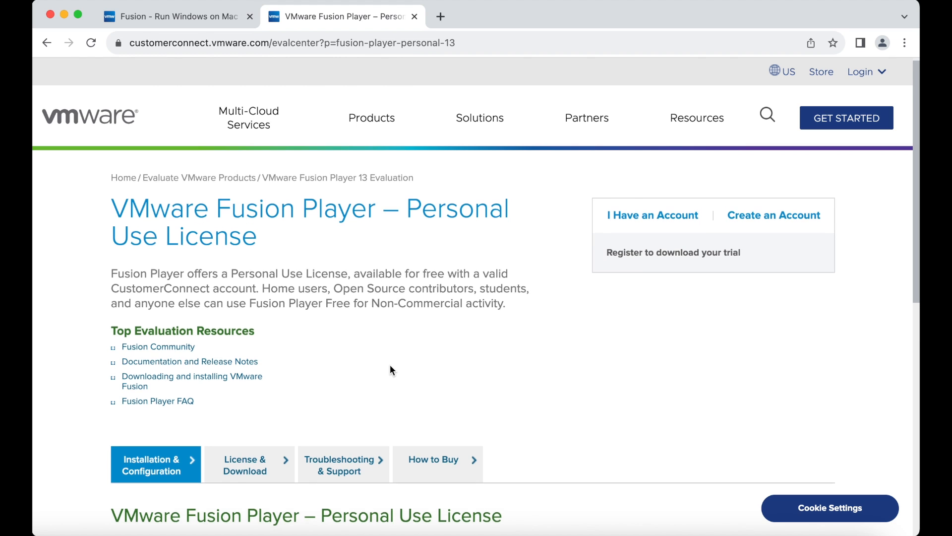
pyautogui.scroll(-3)
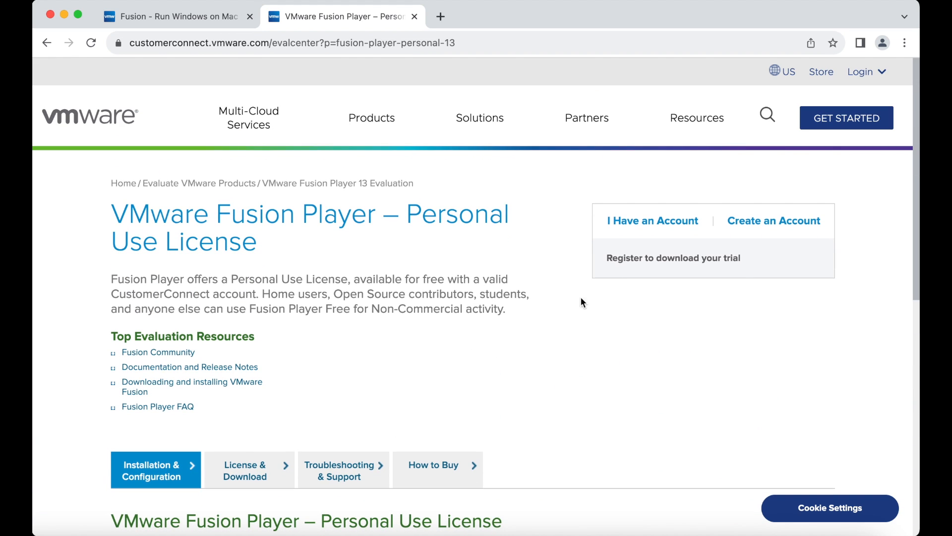
pyautogui.click(652, 220)
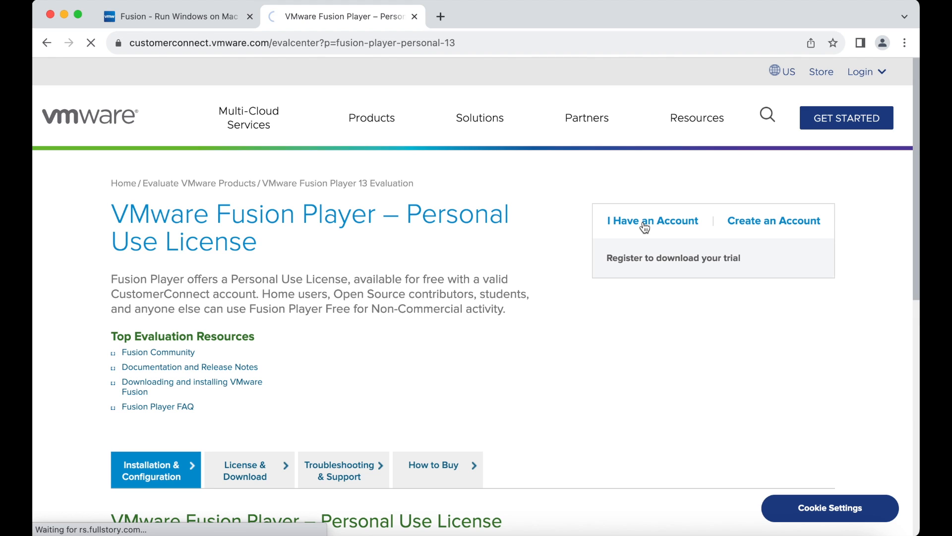
pyautogui.click(652, 220)
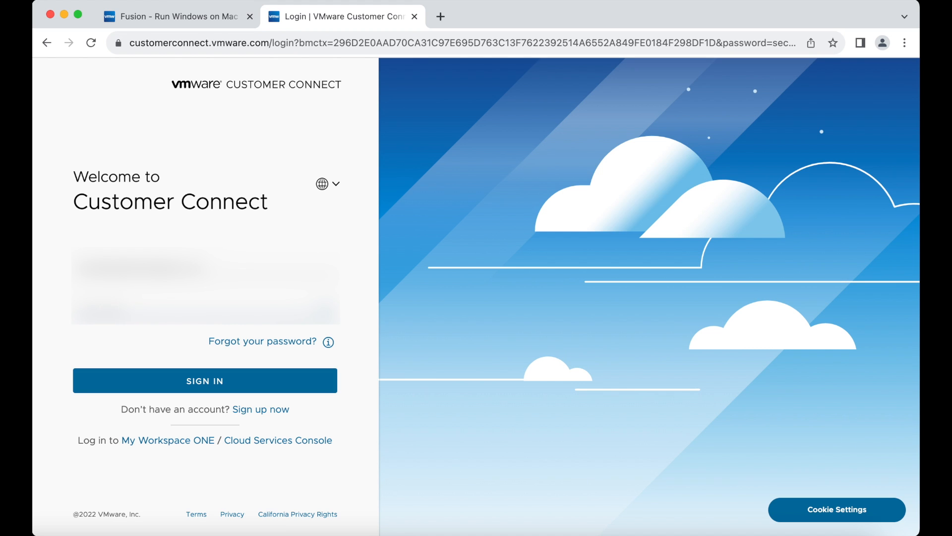
pyautogui.click(205, 381)
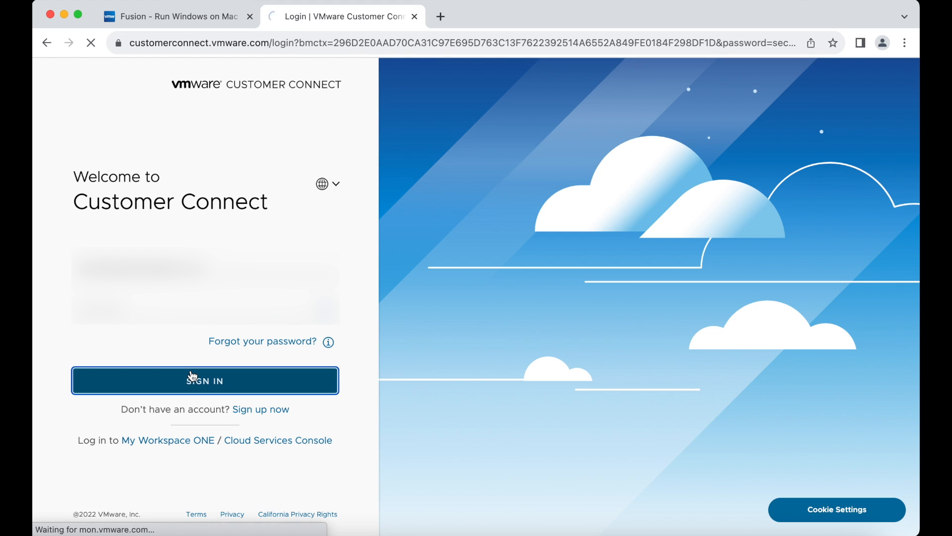
pyautogui.click(205, 381)
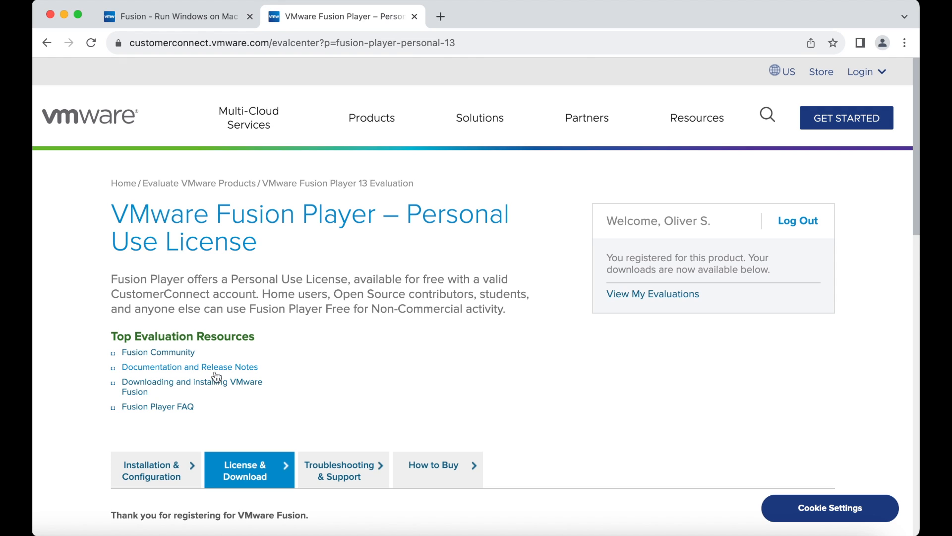
pyautogui.moveTo(119, 417)
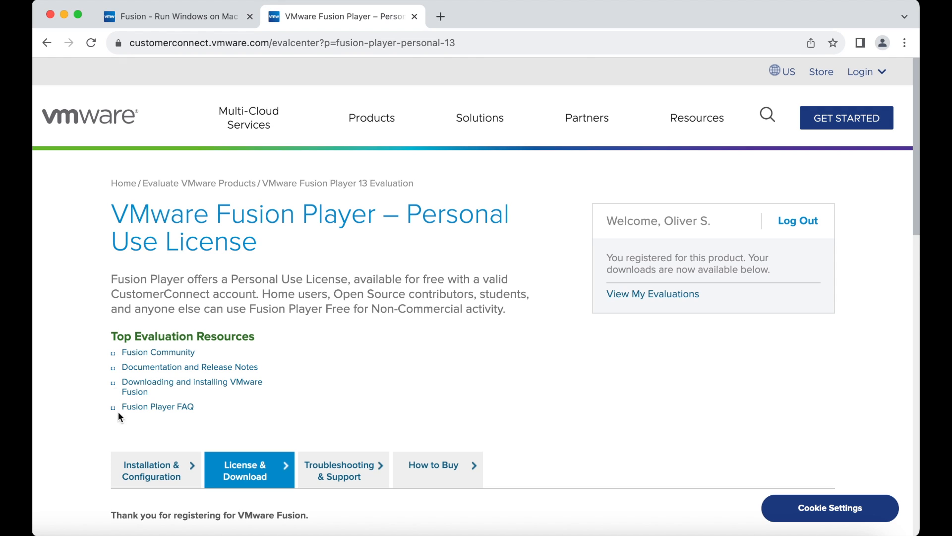
pyautogui.moveTo(405, 432)
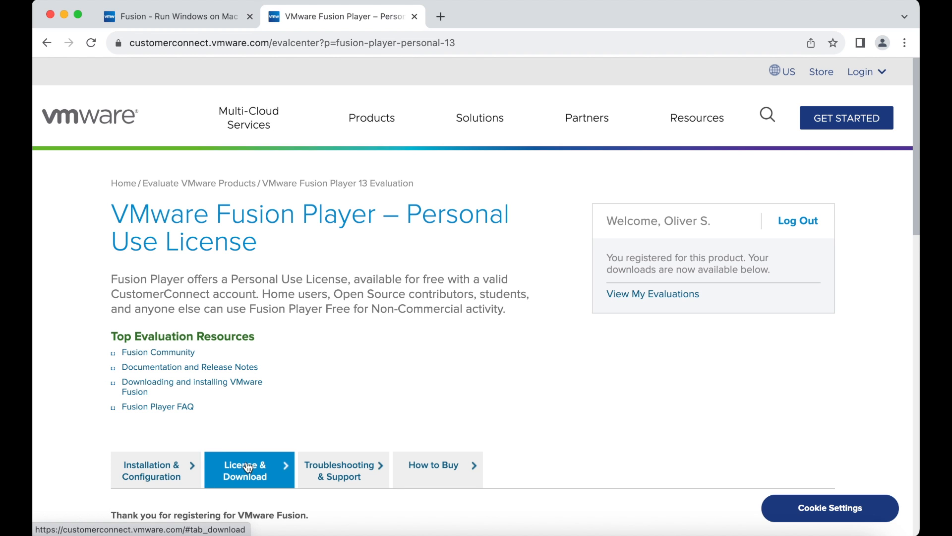
# Manually download the VMware Fusion 13.0.2 .dmg and open it from the download bar.
pyautogui.scroll(-3)
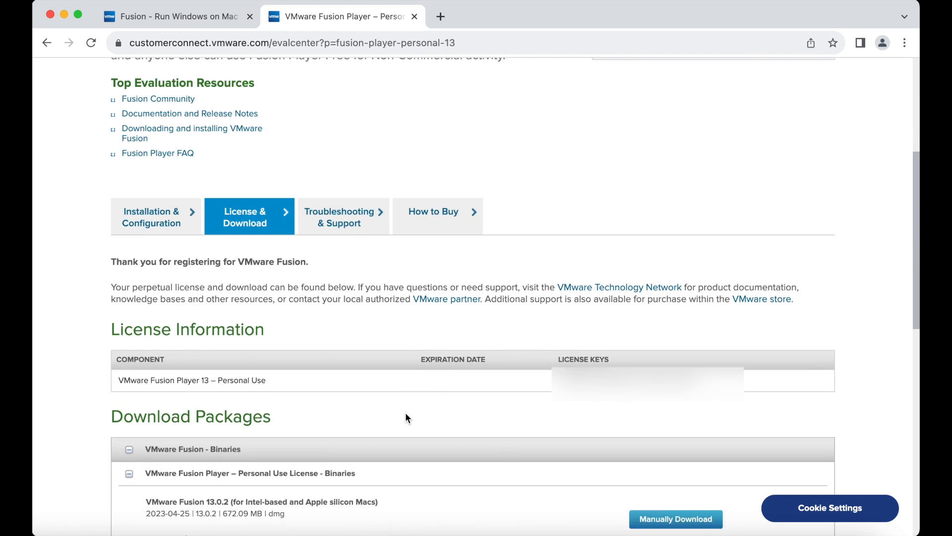
pyautogui.scroll(-3)
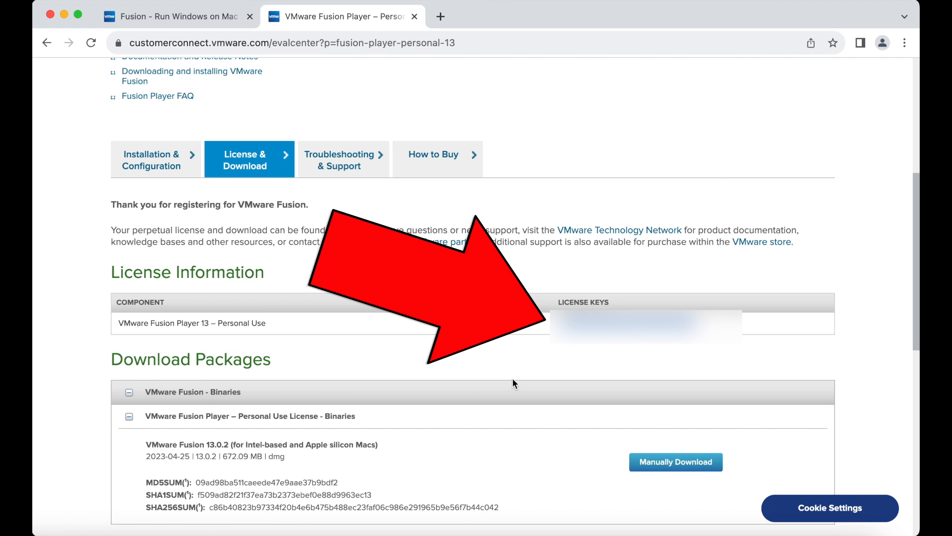
pyautogui.moveTo(396, 406)
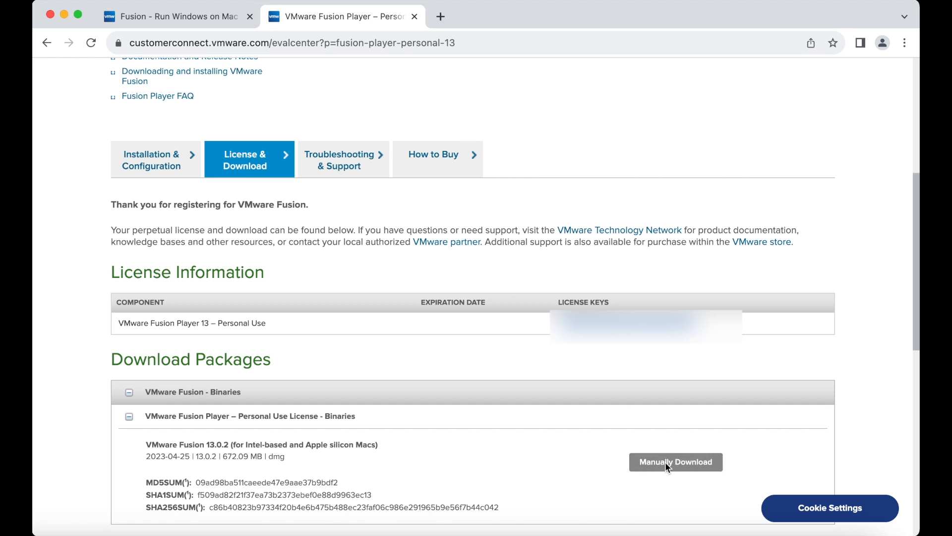
pyautogui.click(674, 462)
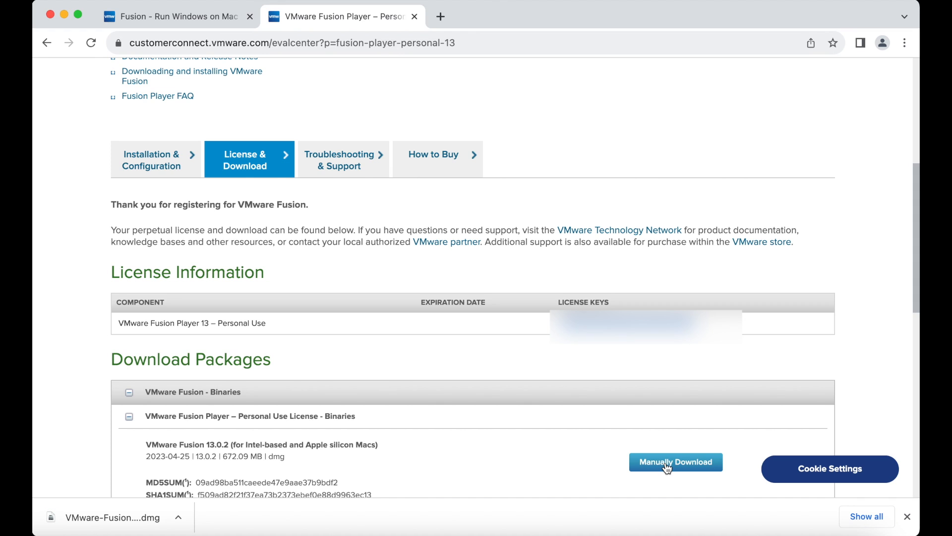
pyautogui.moveTo(237, 457)
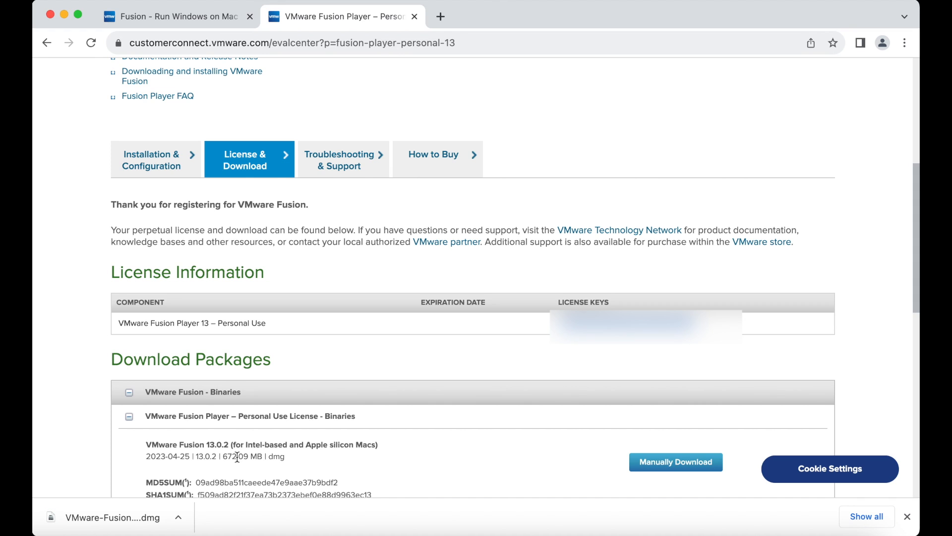
pyautogui.click(112, 517)
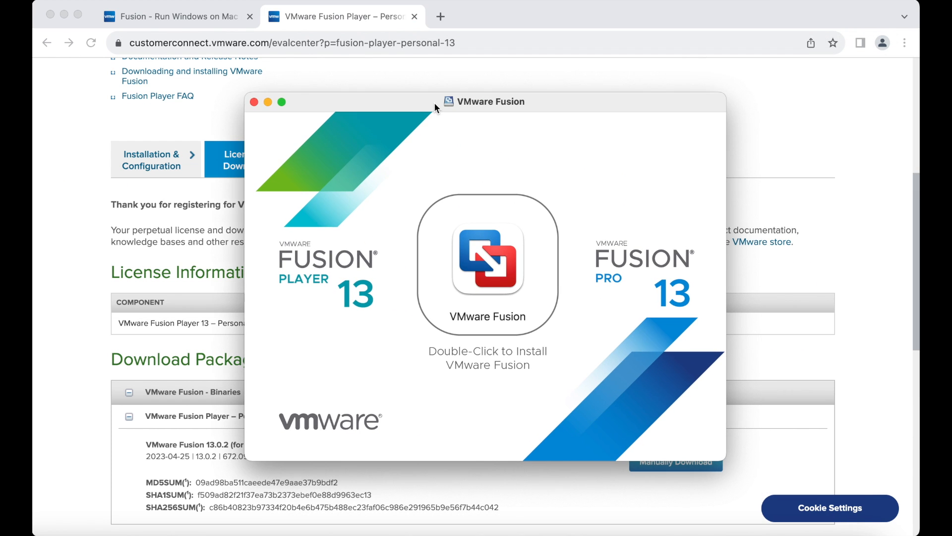
pyautogui.moveTo(475, 292)
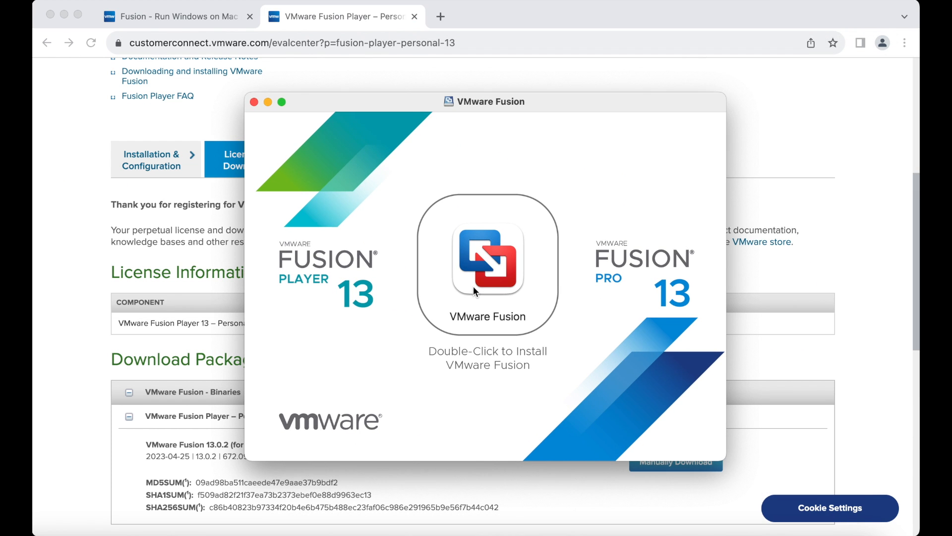
pyautogui.moveTo(508, 281)
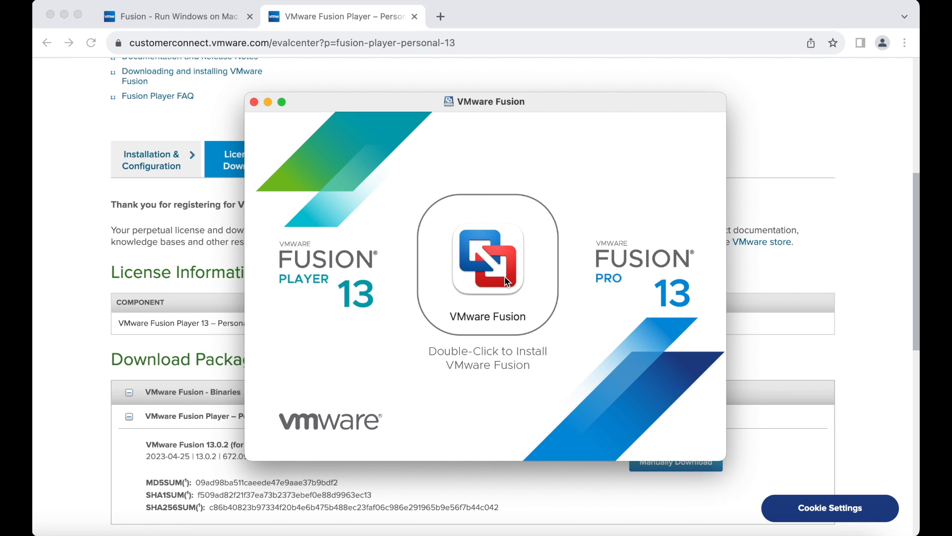
# Go to home-assistant.io/installation/linux in a new browser tab.
pyautogui.write('https://www.home-assistant.io/installation/linux/')
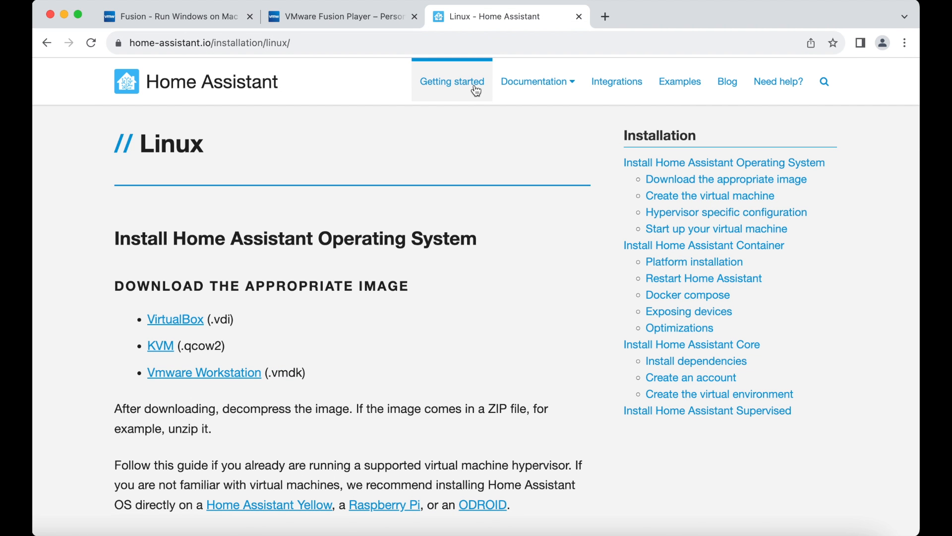
# Download the Home Assistant OS VMware Workstation (.vmdk) image from the Linux guide.
pyautogui.scroll(-3)
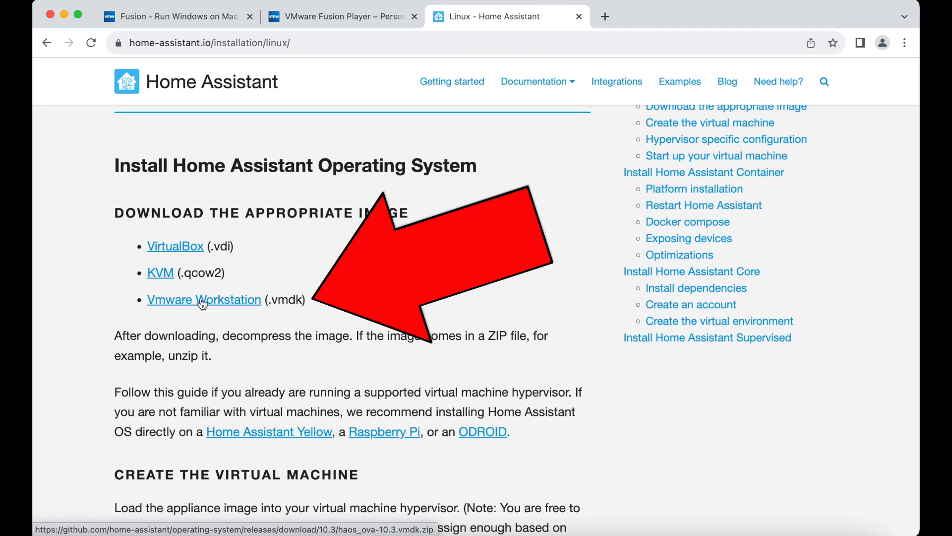
pyautogui.click(204, 299)
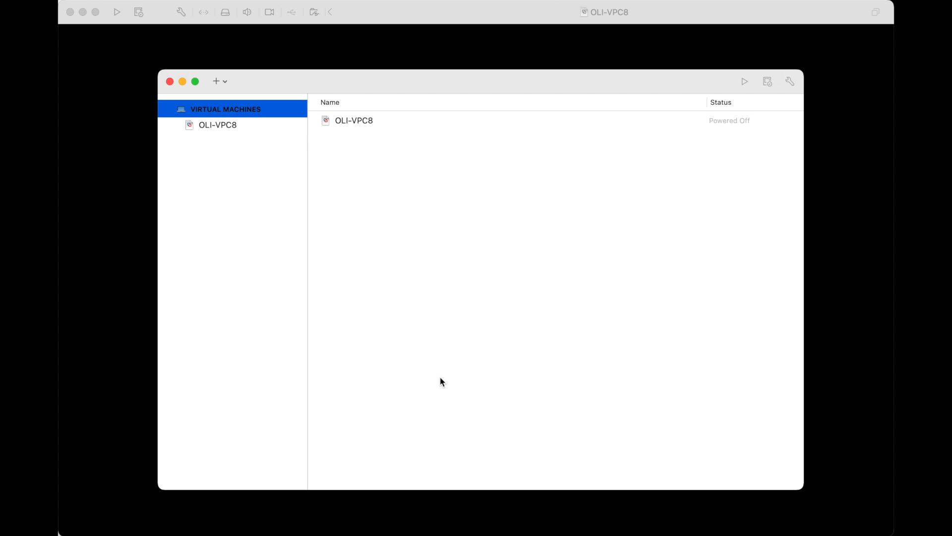
pyautogui.moveTo(229, 135)
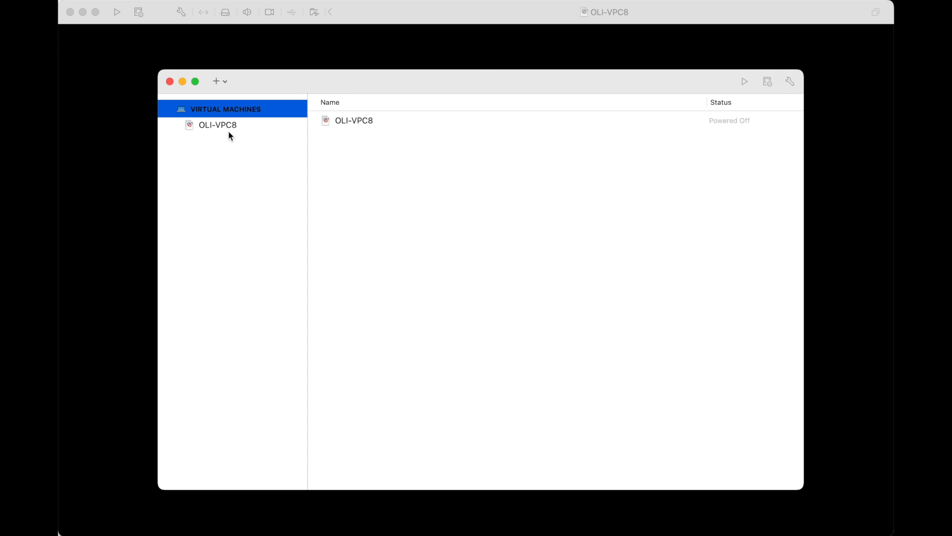
# Start a new virtual machine from the library's + menu, reaching Select the Installation Method.
pyautogui.click(217, 125)
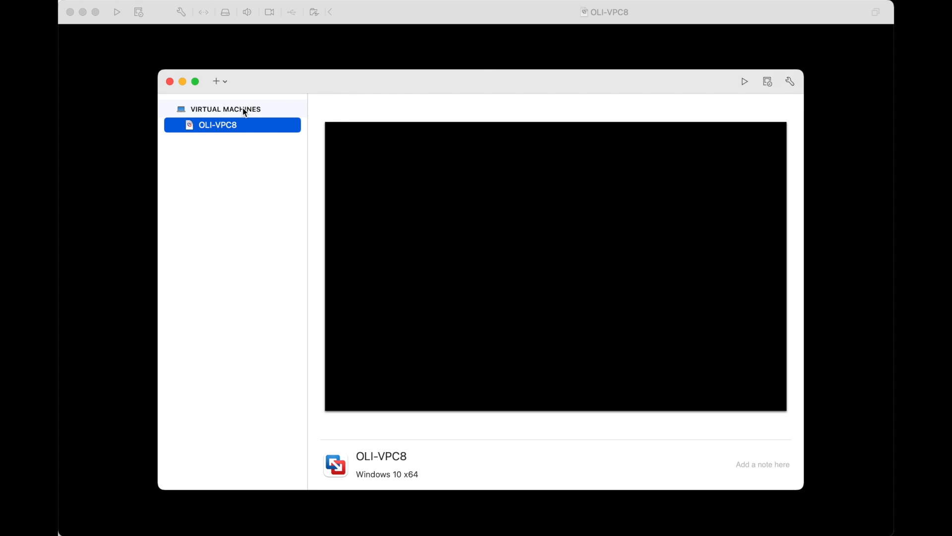
pyautogui.click(224, 109)
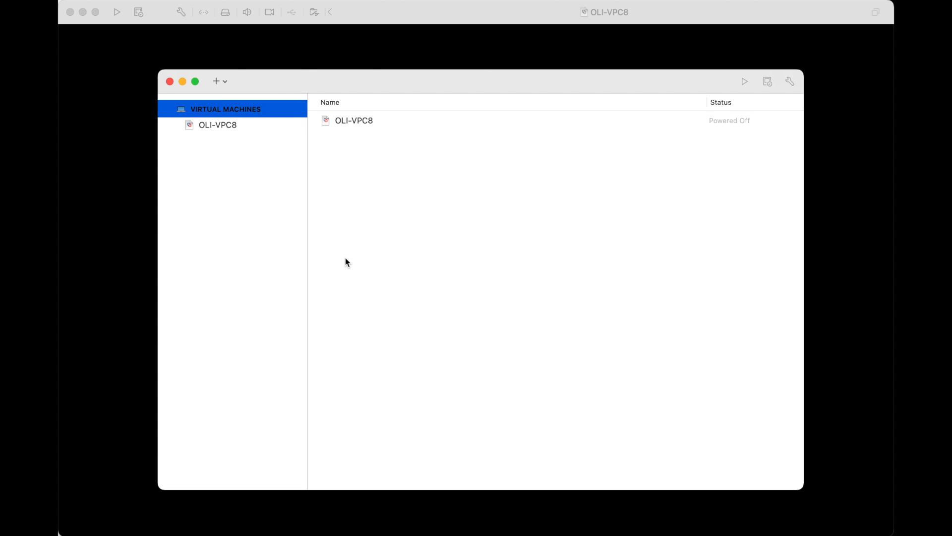
pyautogui.moveTo(232, 89)
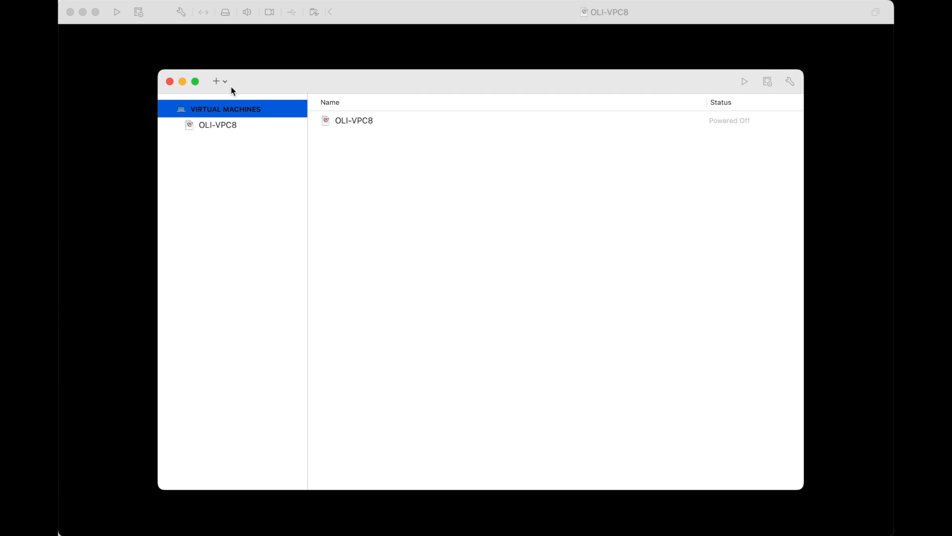
pyautogui.click(217, 81)
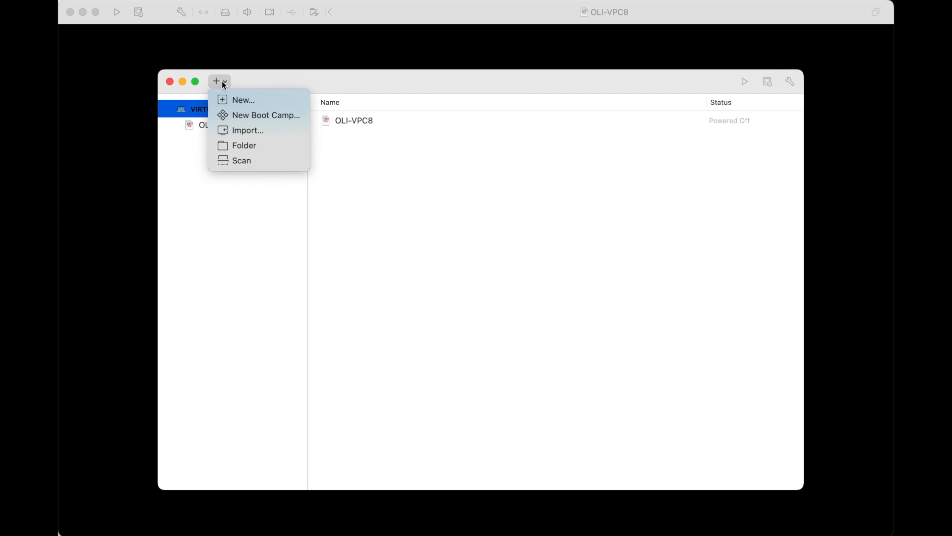
pyautogui.click(243, 99)
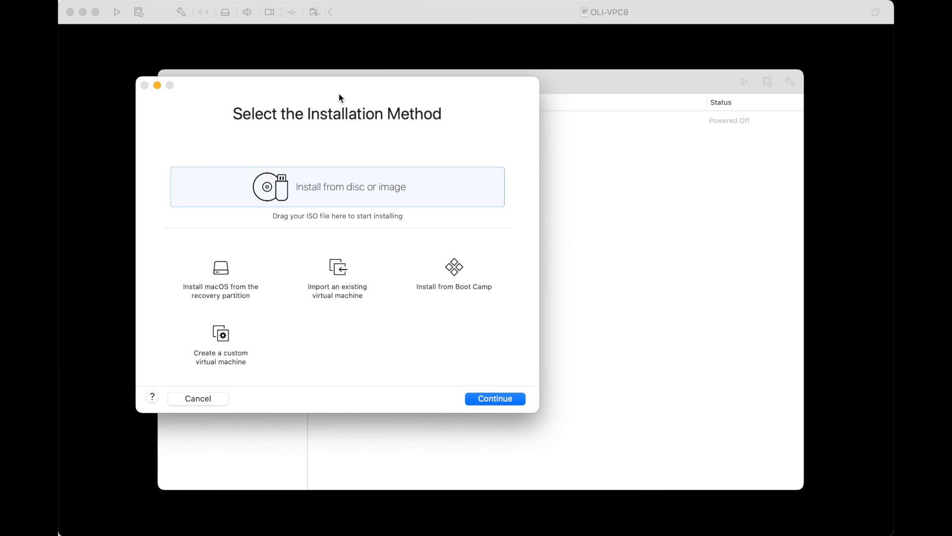
# Create a custom virtual machine with guest OS Linux > Other Linux 5.x kernel 64-bit.
pyautogui.click(220, 344)
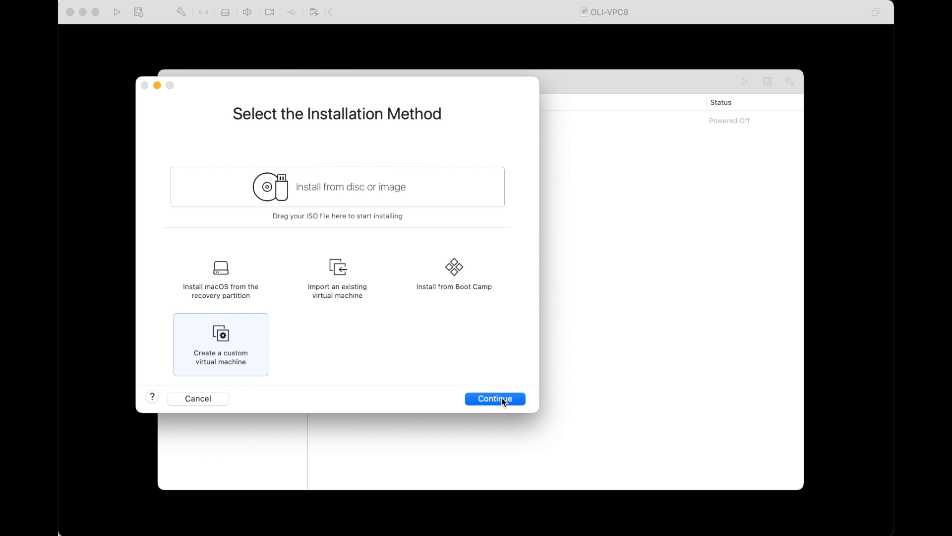
pyautogui.click(494, 399)
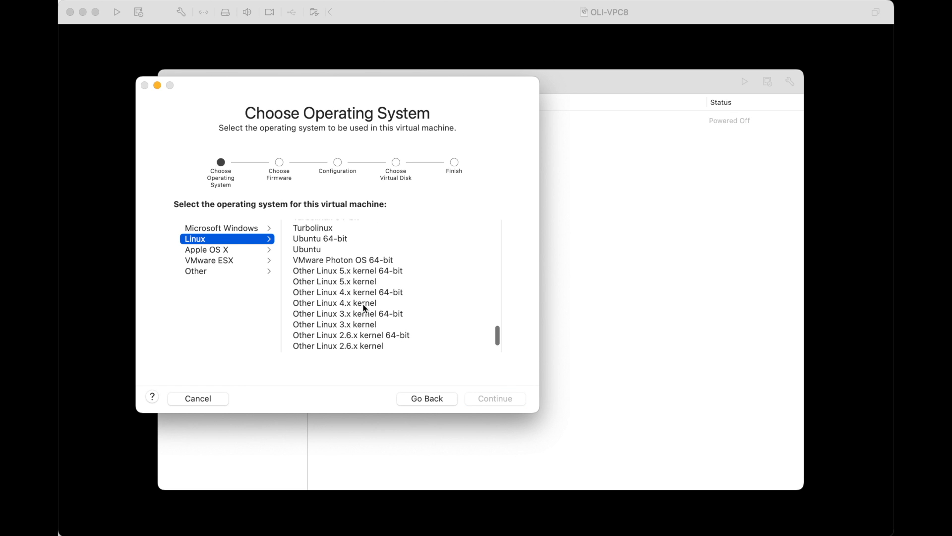
pyautogui.scroll(-3)
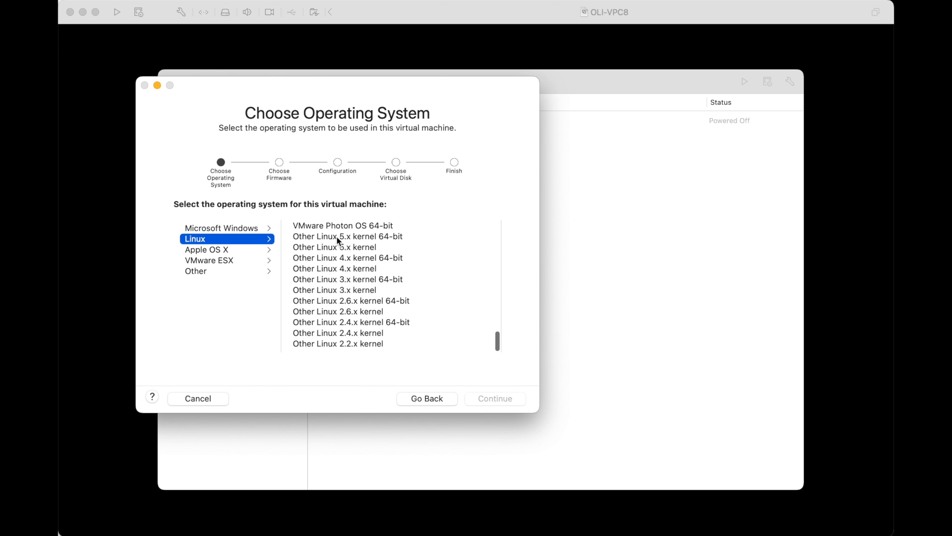
pyautogui.moveTo(382, 241)
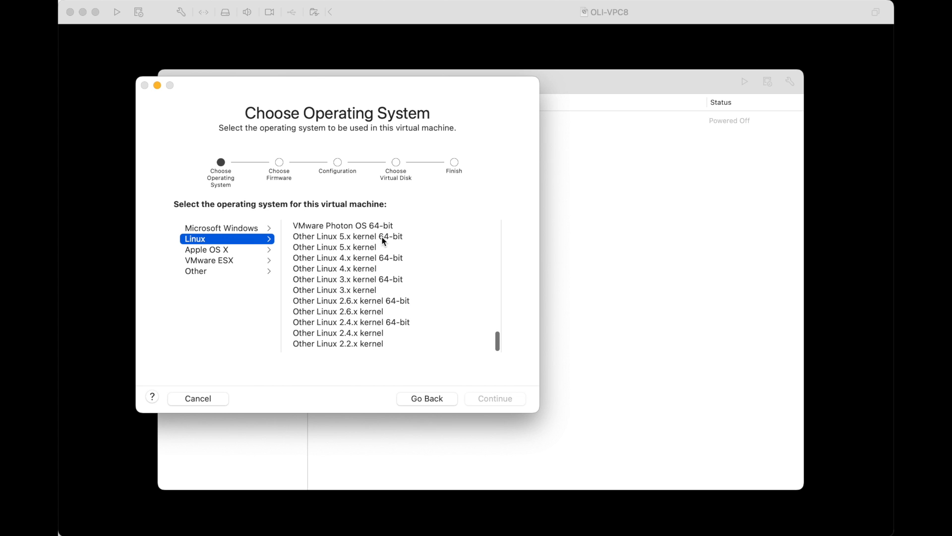
pyautogui.click(346, 236)
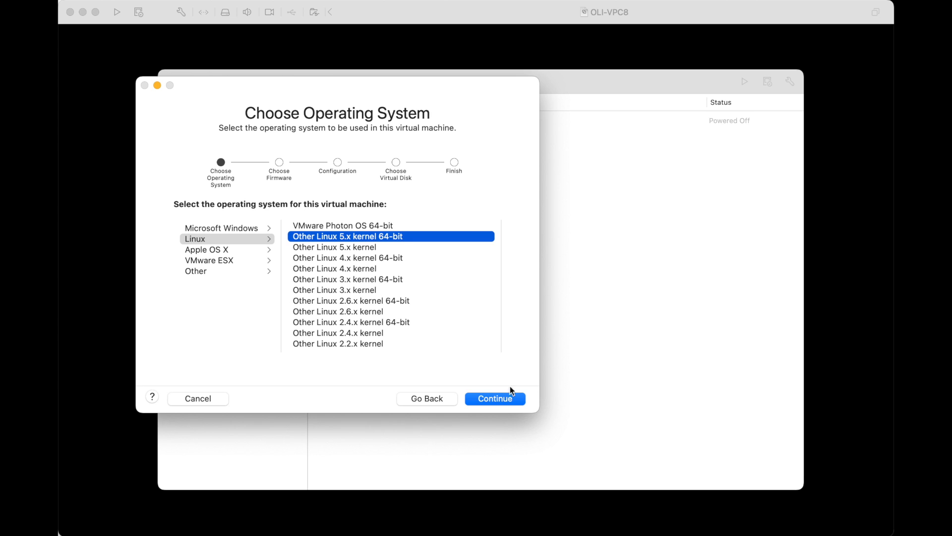
pyautogui.click(495, 398)
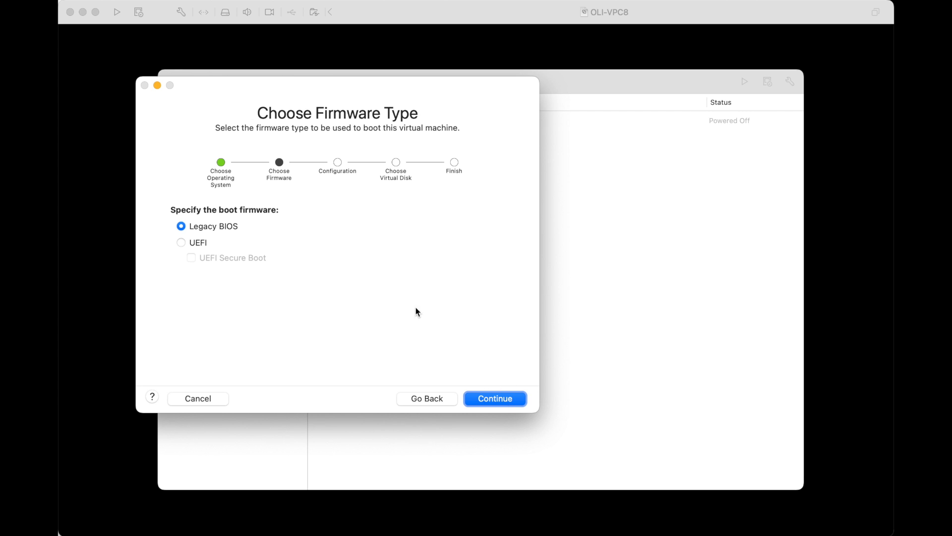
# Use UEFI firmware and a copy of the existing haos_ova-10.3.vmdk disk, then finish the VM.
pyautogui.click(181, 243)
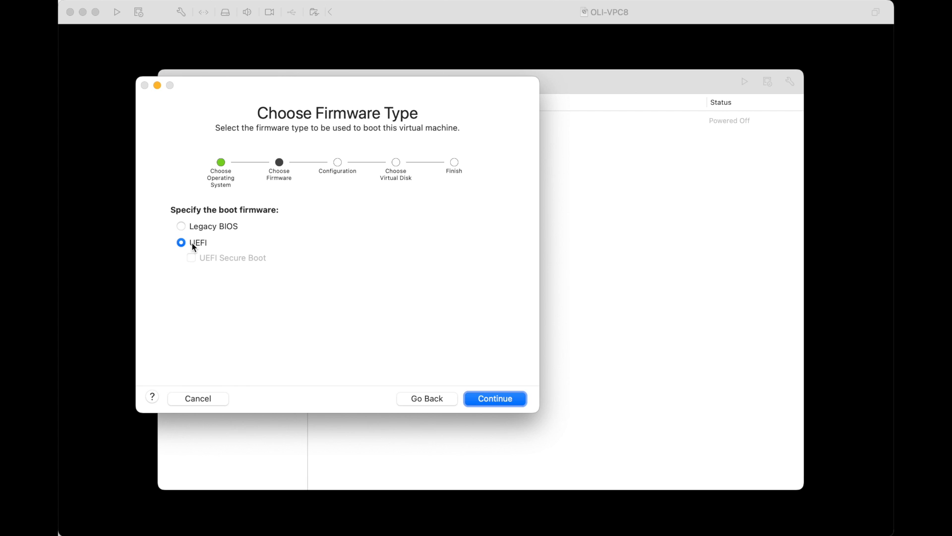
pyautogui.click(494, 398)
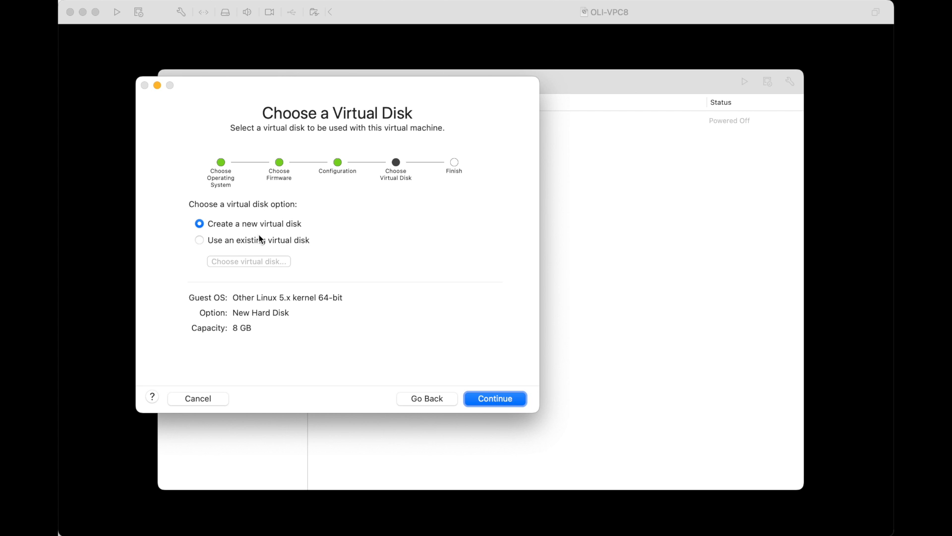
pyautogui.click(199, 239)
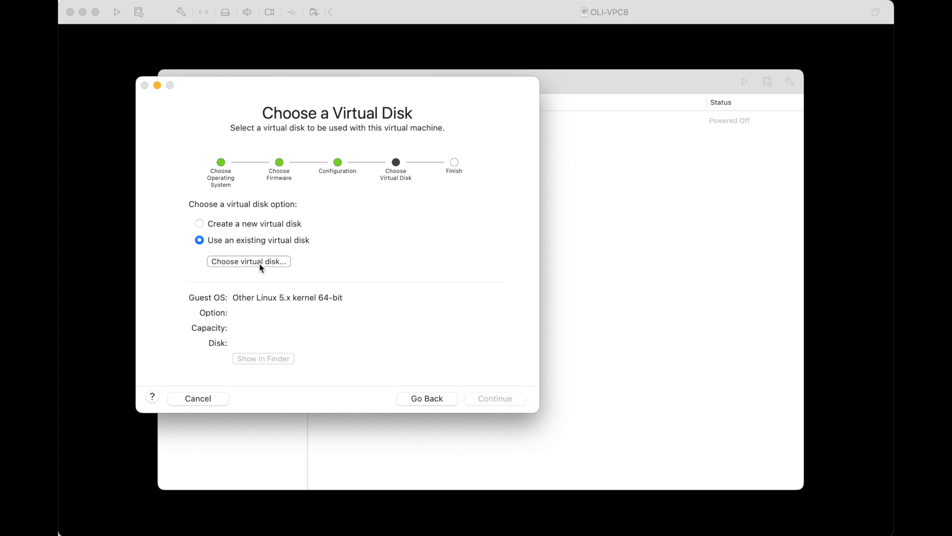
pyautogui.click(249, 262)
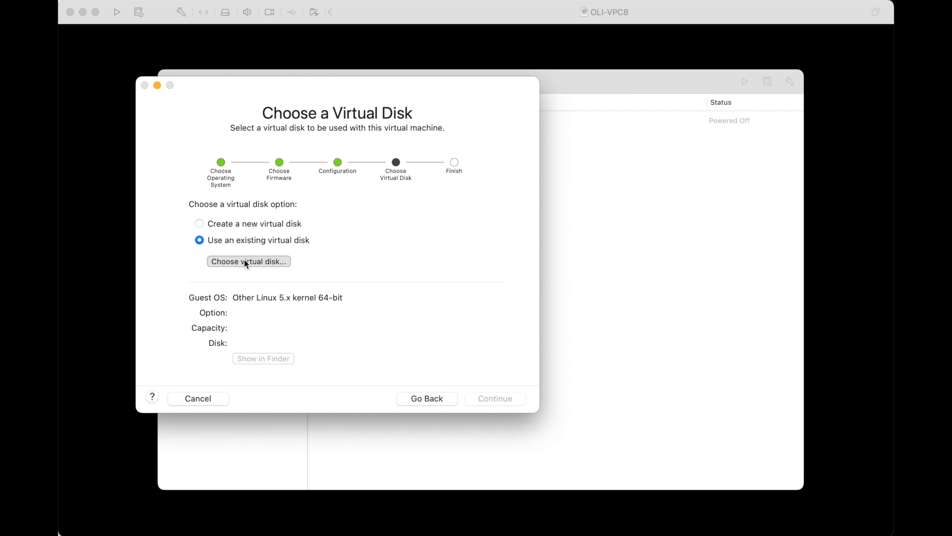
pyautogui.click(249, 261)
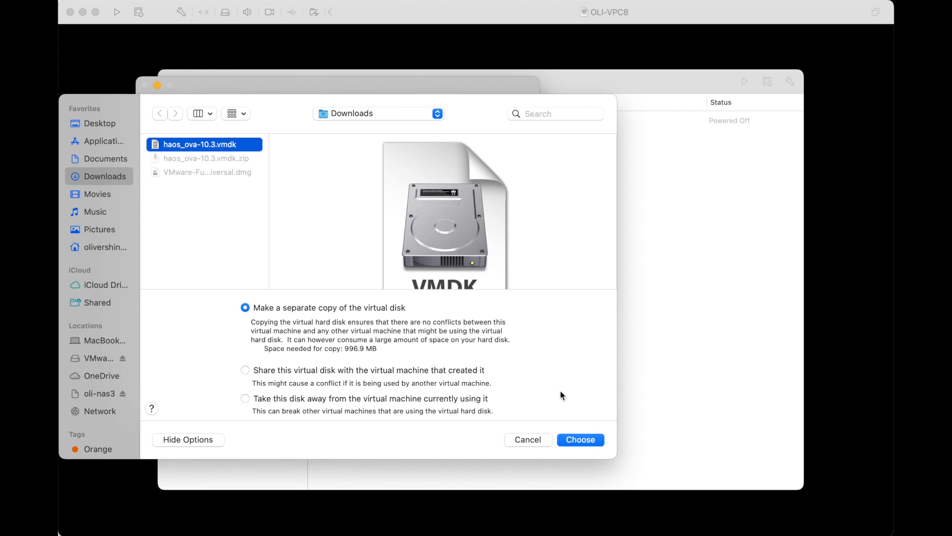
pyautogui.click(579, 439)
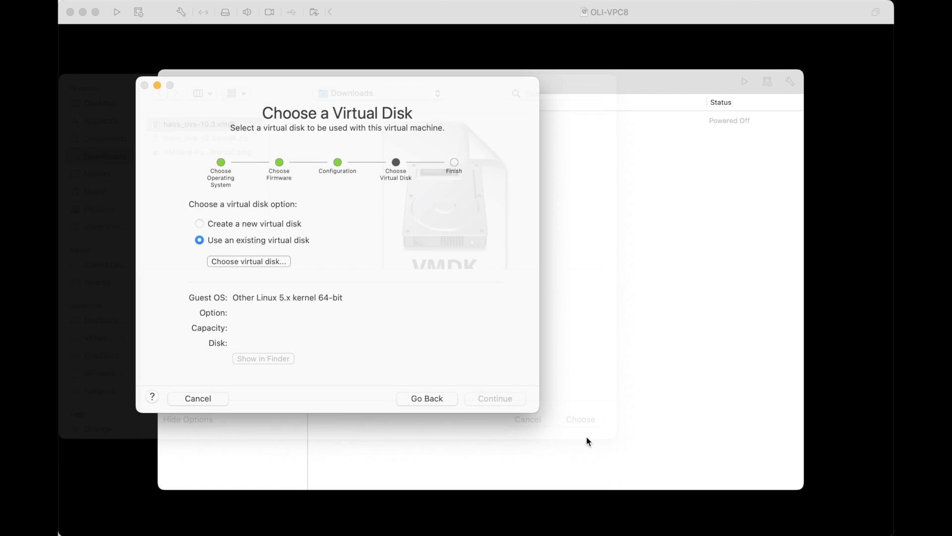
pyautogui.click(579, 419)
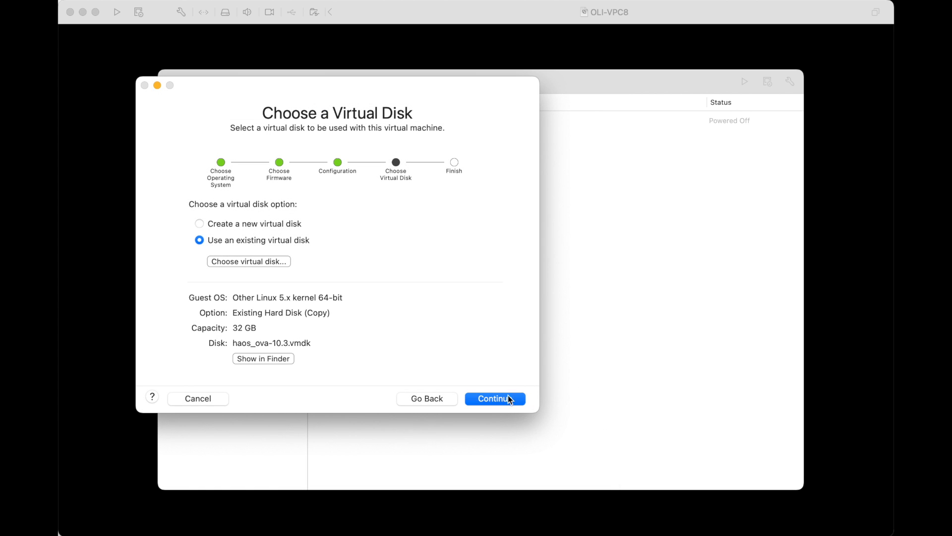
pyautogui.click(494, 398)
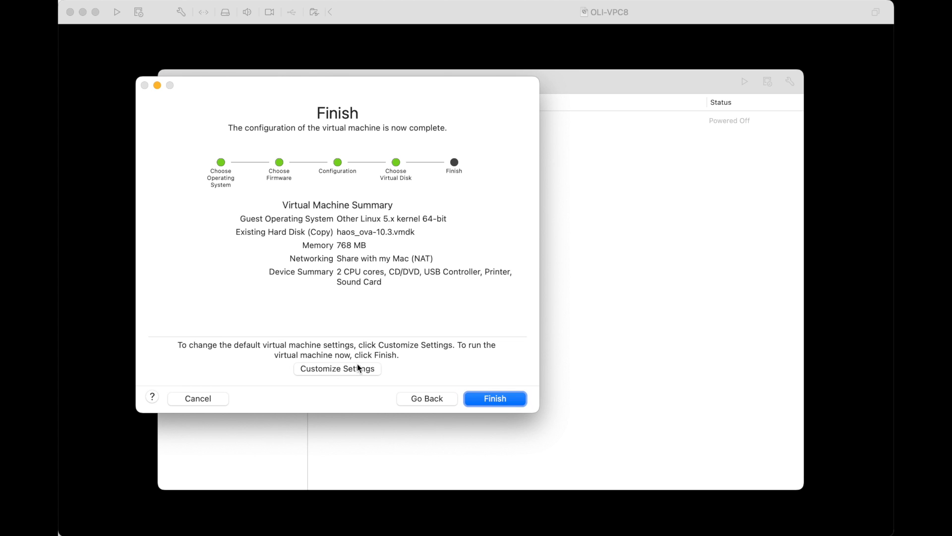
pyautogui.click(495, 398)
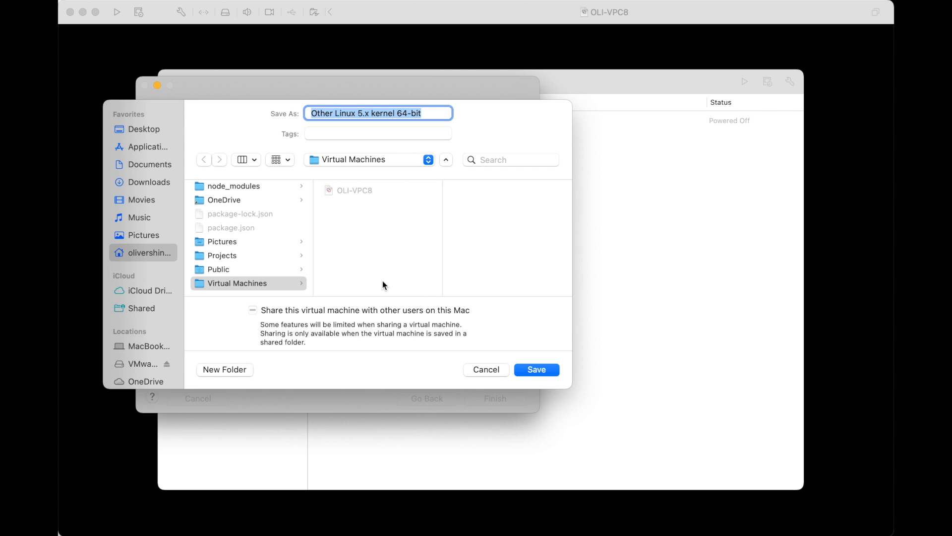
# Save the new virtual machine as 'Home Assistant'.
pyautogui.write('Home A')
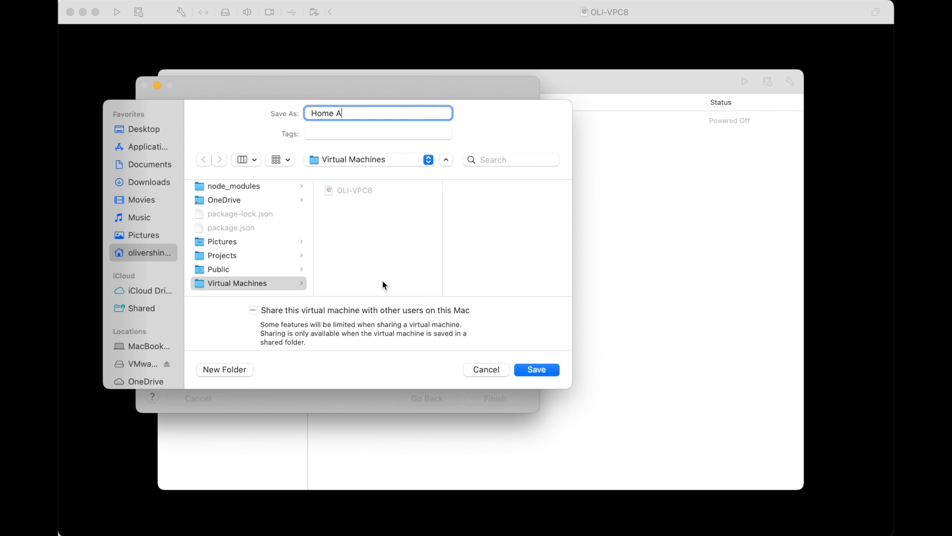
pyautogui.write('ssistant')
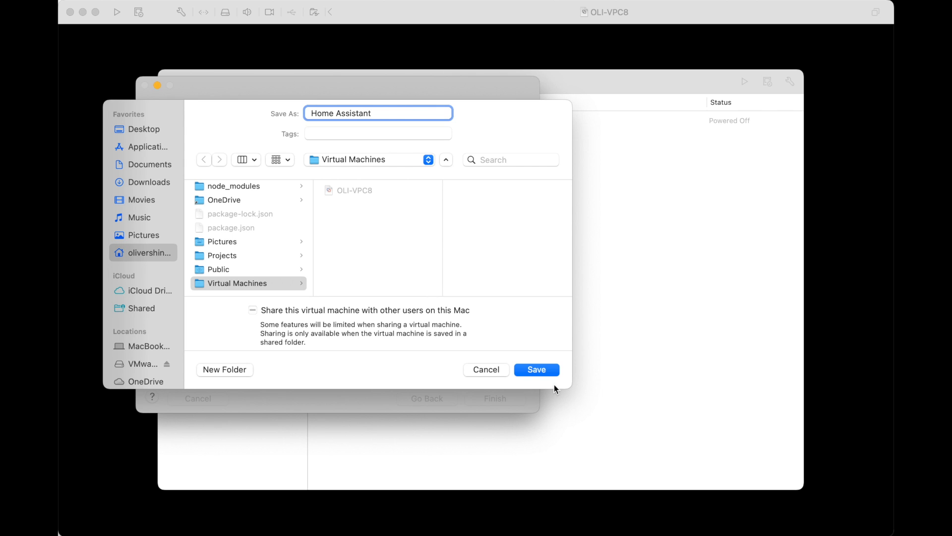
pyautogui.click(536, 368)
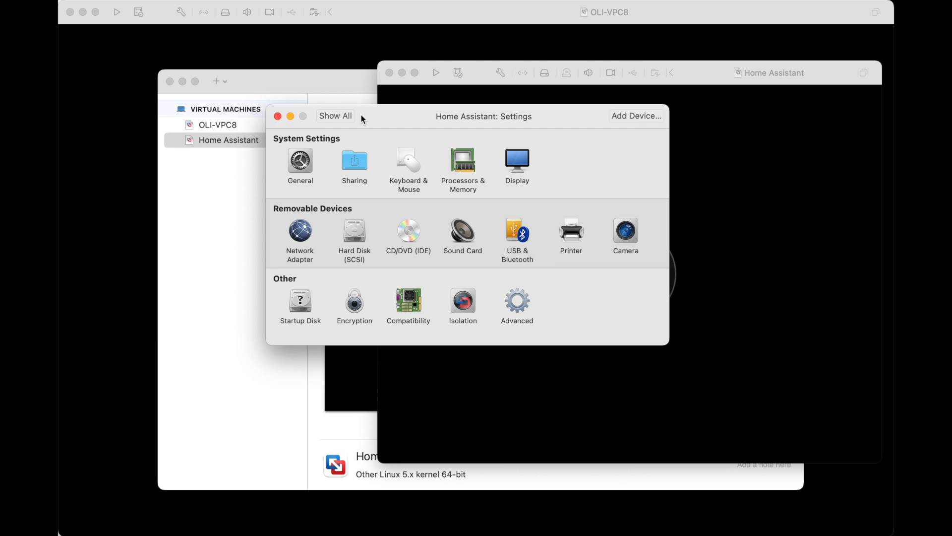
pyautogui.moveTo(309, 230)
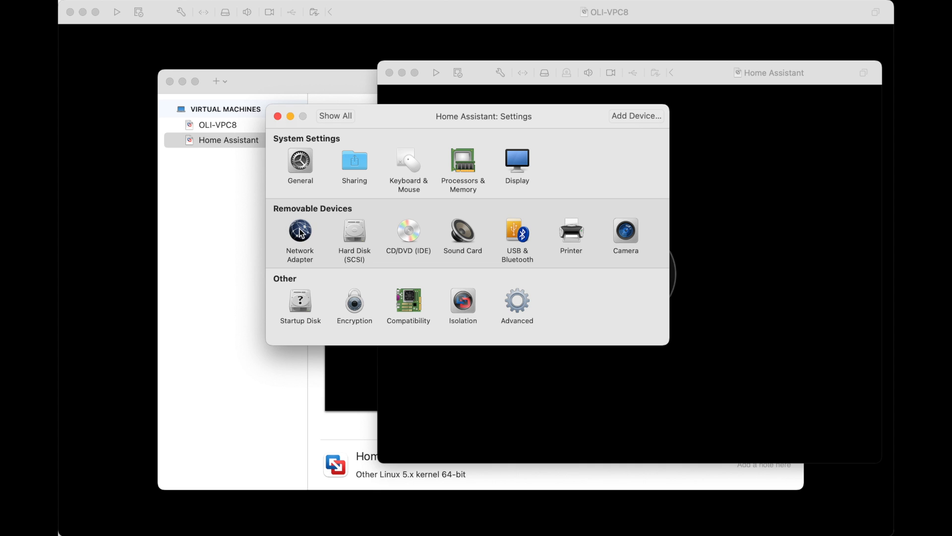
# Switch the VM's network adapter to Bridged Networking with Autodetect.
pyautogui.click(300, 230)
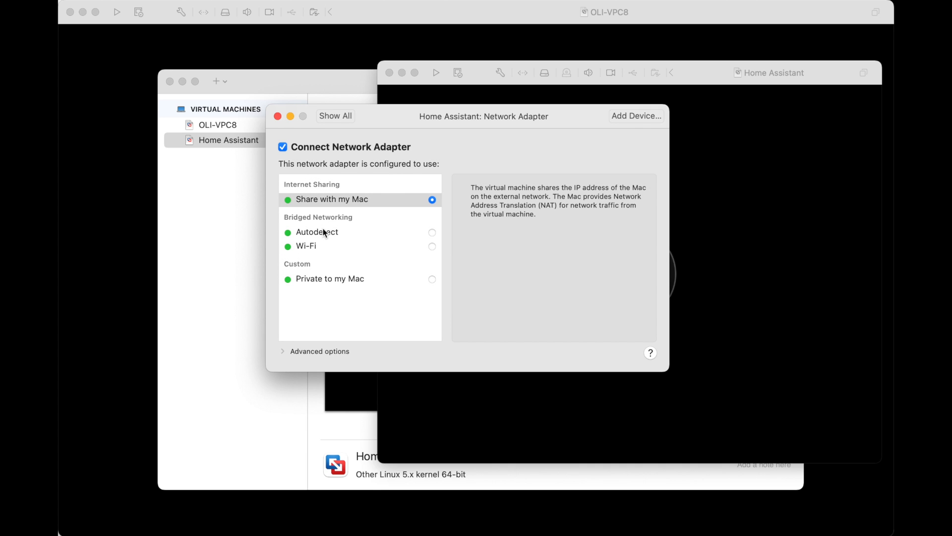
pyautogui.click(432, 232)
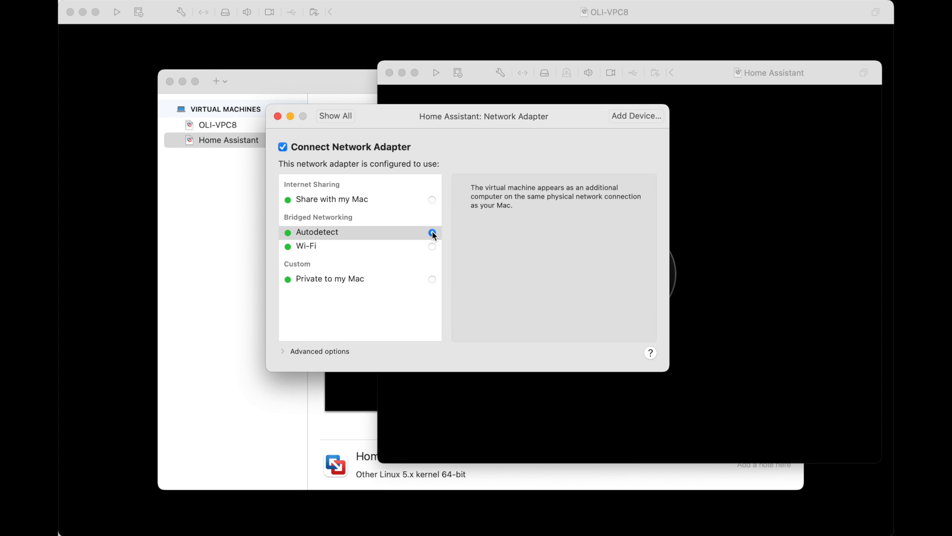
pyautogui.click(432, 232)
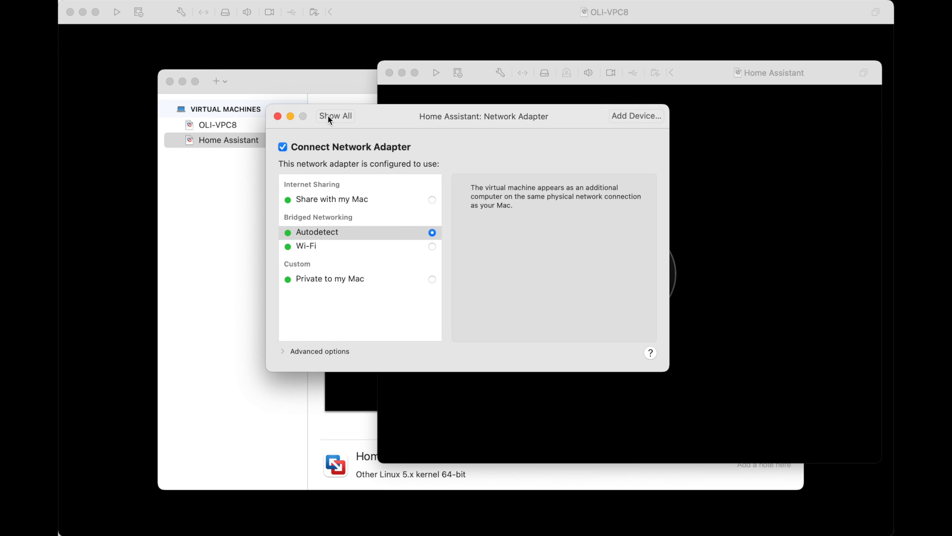
# Set the VM's memory to 2048 MB in Processors & Memory and return to the settings overview.
pyautogui.click(335, 116)
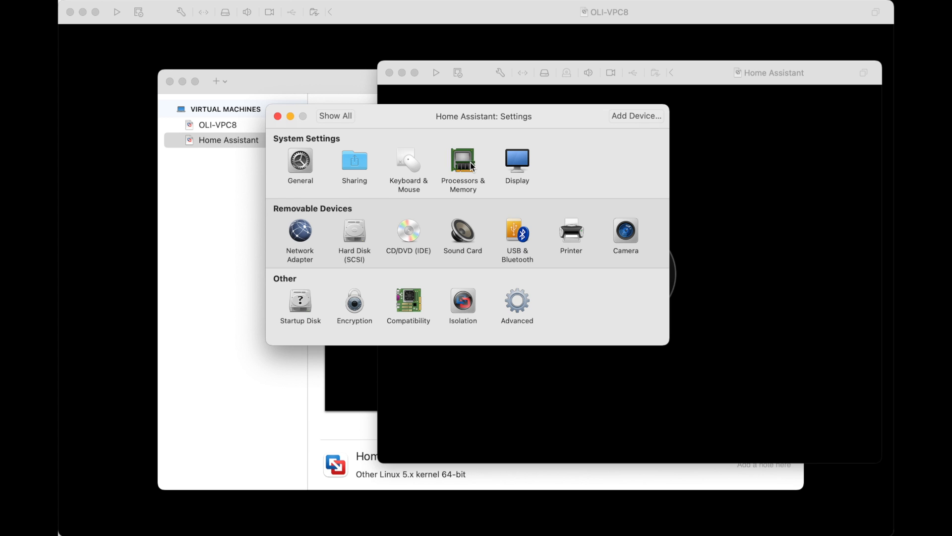
pyautogui.click(463, 163)
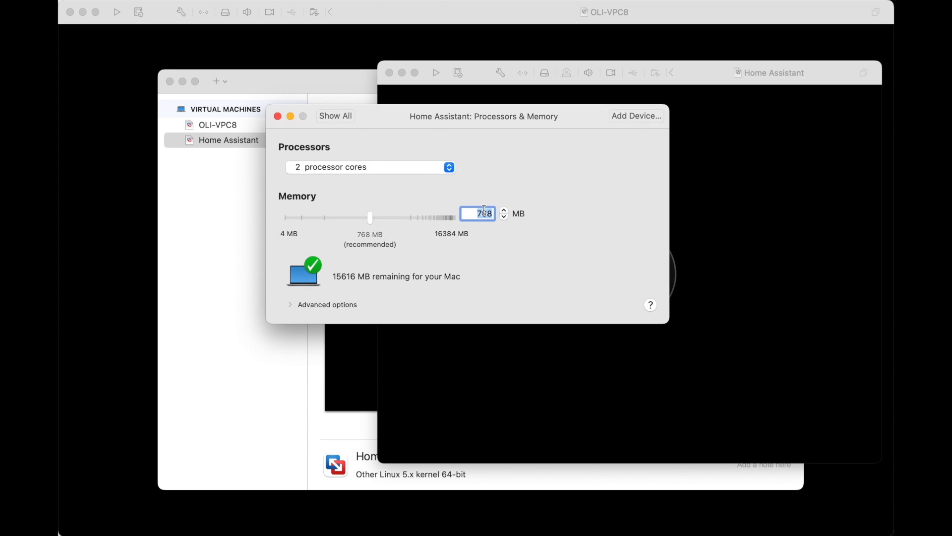
pyautogui.write('2048')
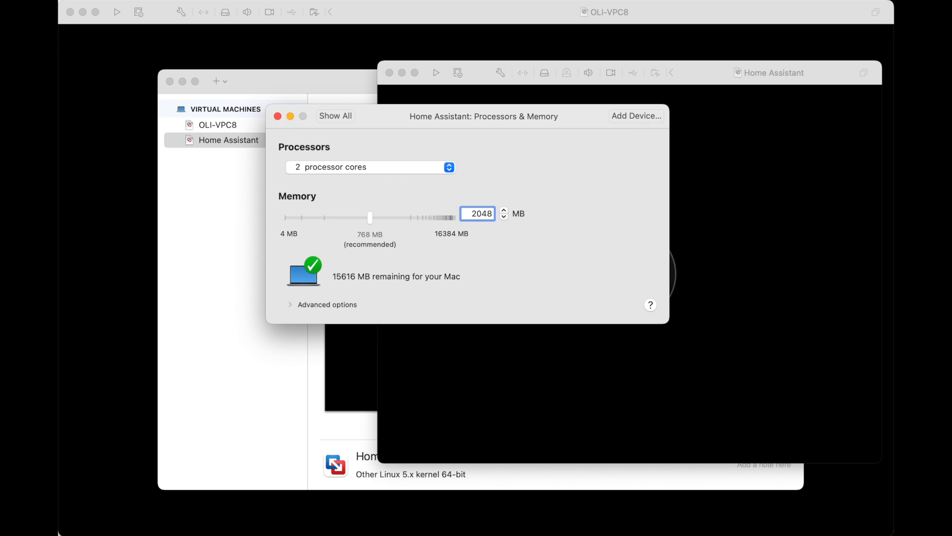
pyautogui.moveTo(525, 253)
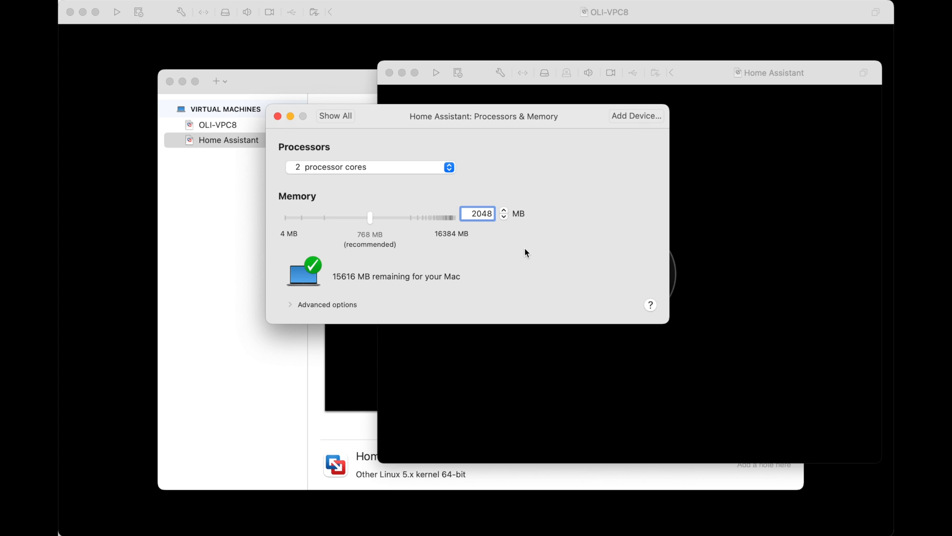
pyautogui.moveTo(372, 216)
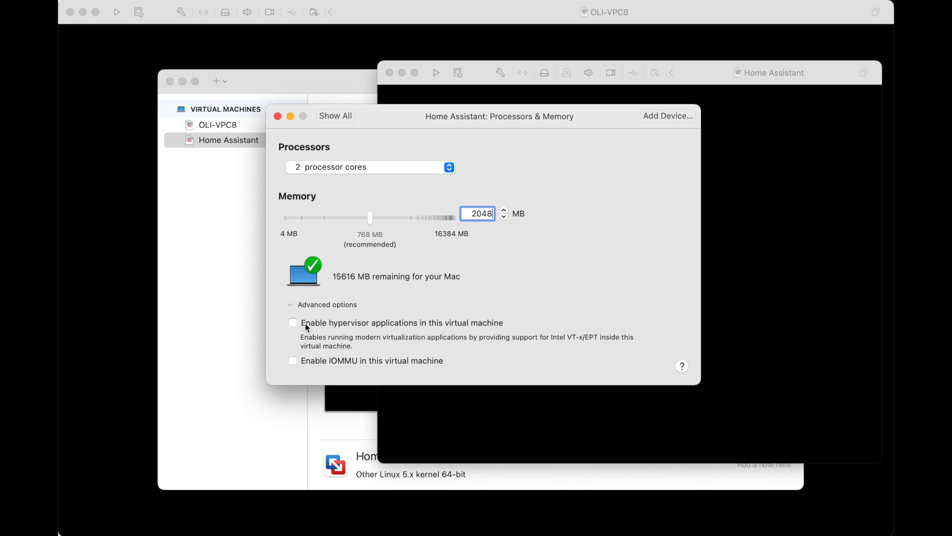
pyautogui.click(293, 322)
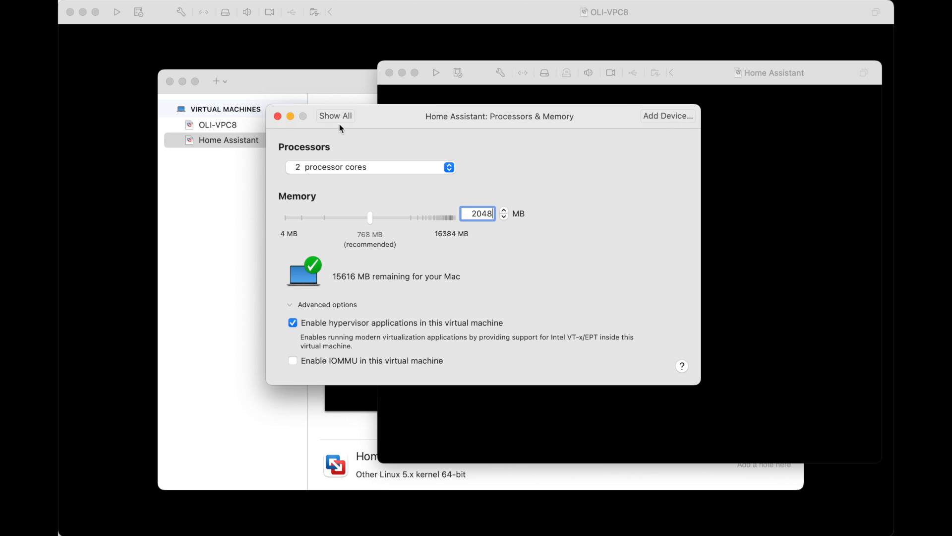
pyautogui.click(335, 116)
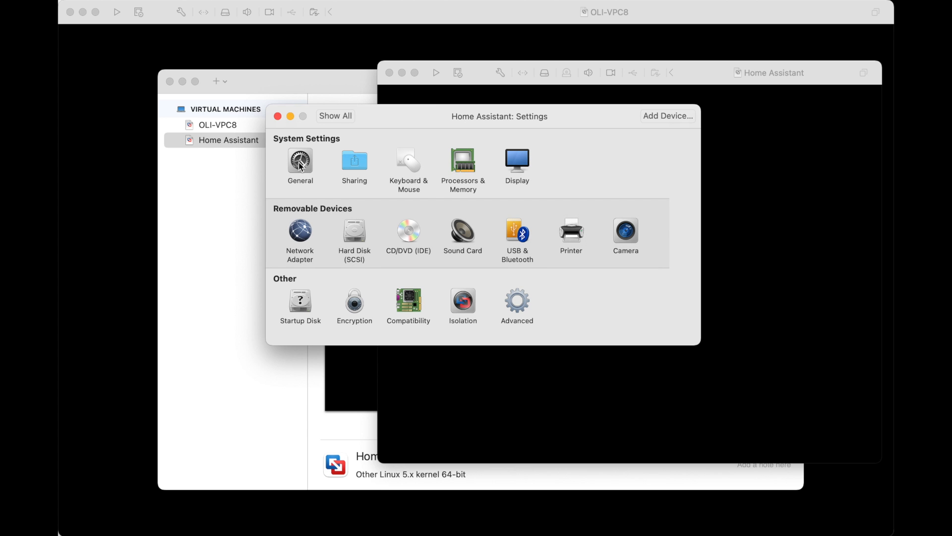
# Enable 'Start automatically when VMware Fusion launches' in the VM's General settings.
pyautogui.click(300, 164)
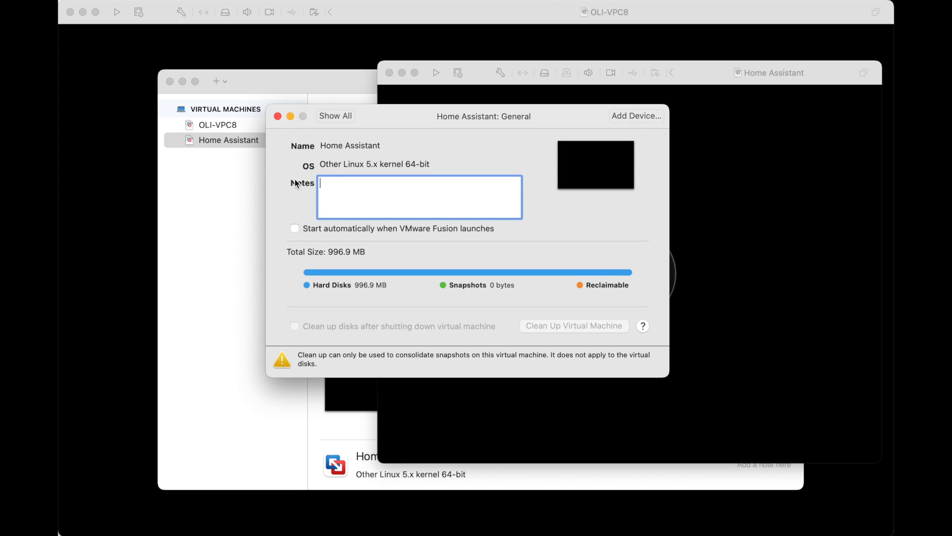
pyautogui.click(294, 229)
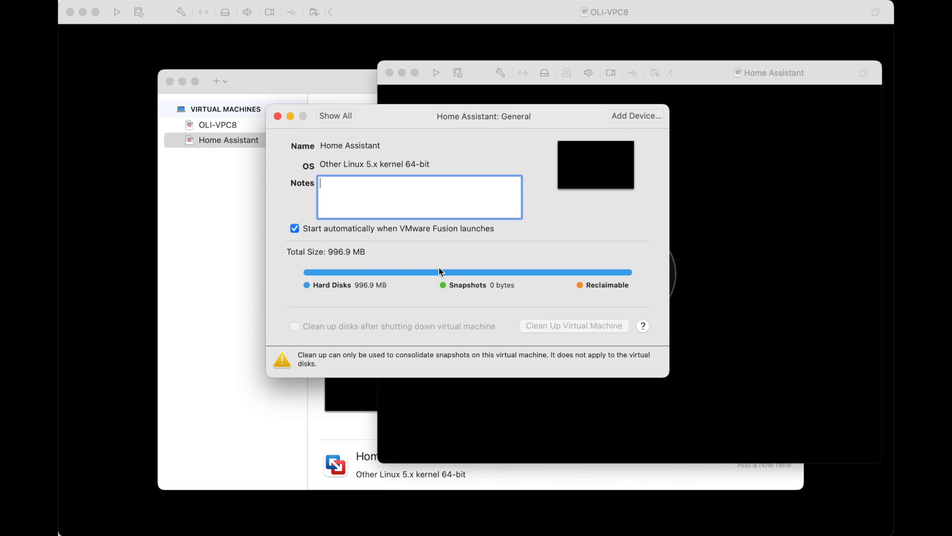
pyautogui.click(294, 229)
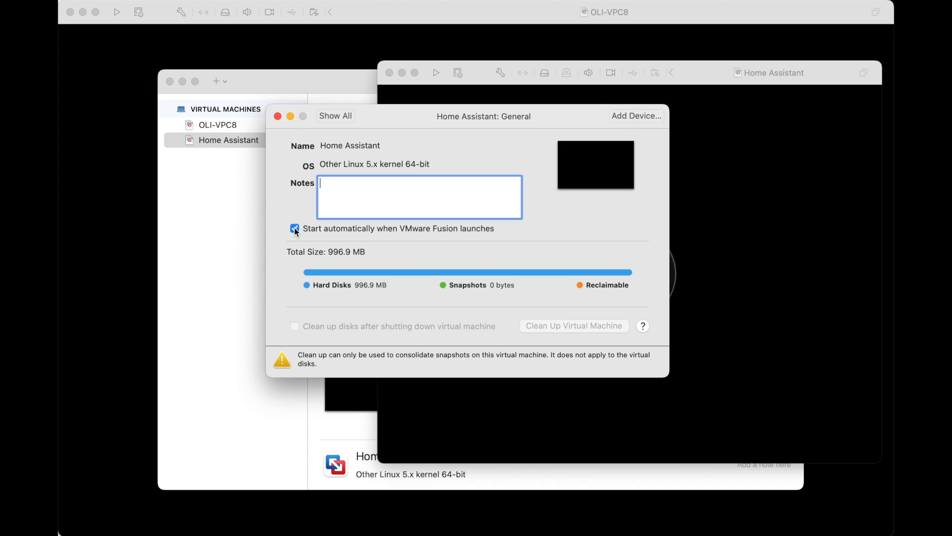
pyautogui.click(295, 230)
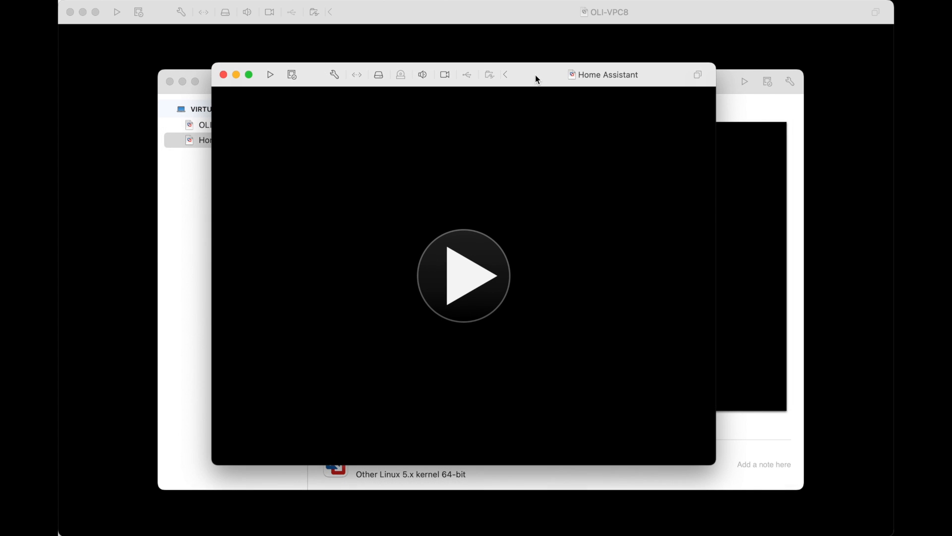
pyautogui.moveTo(462, 275)
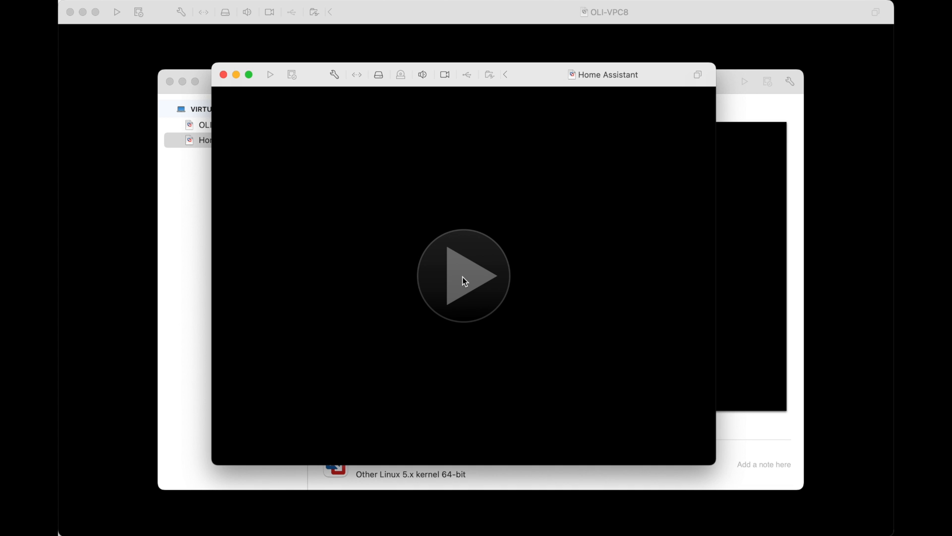
# Power on the Home Assistant VM and wait for its onboarding page to load.
pyautogui.click(462, 275)
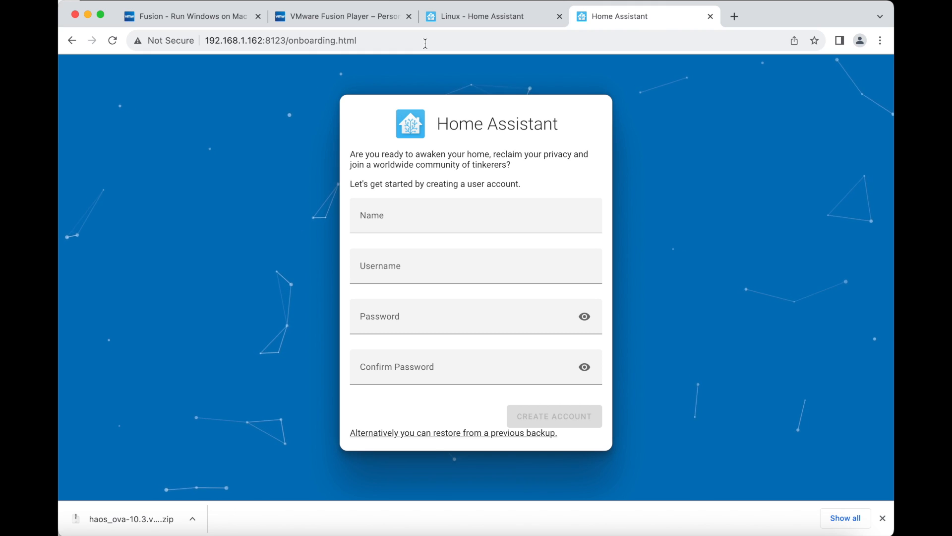
# Fill in the account name and credentials and create the user account.
pyautogui.click(476, 215)
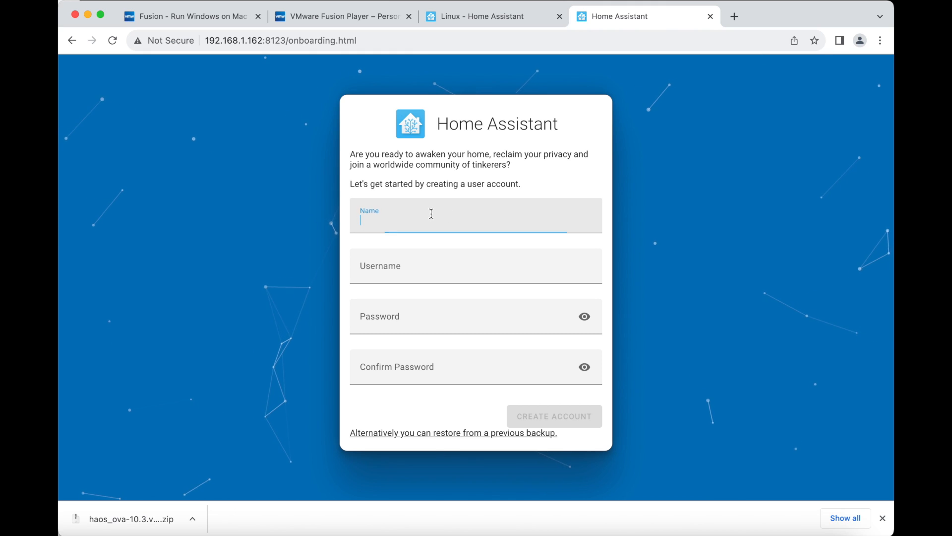
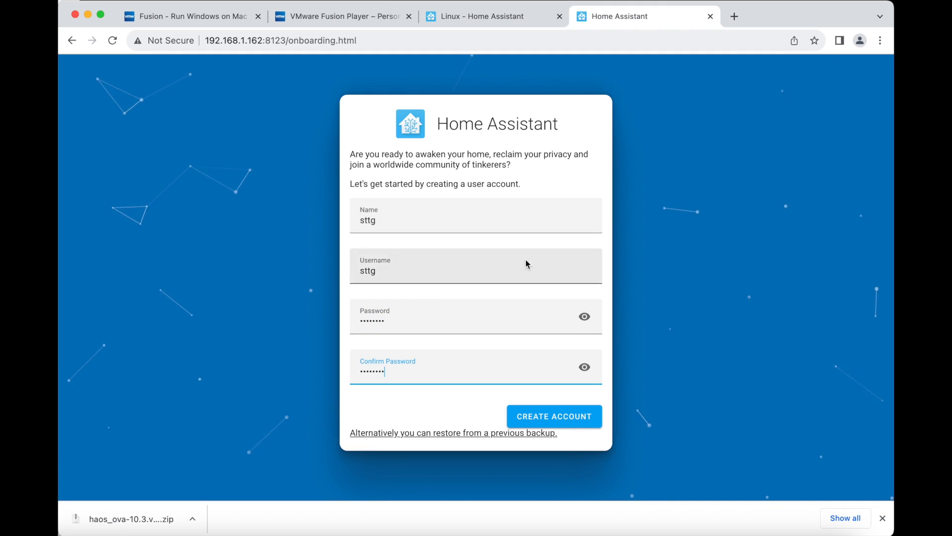
pyautogui.click(554, 416)
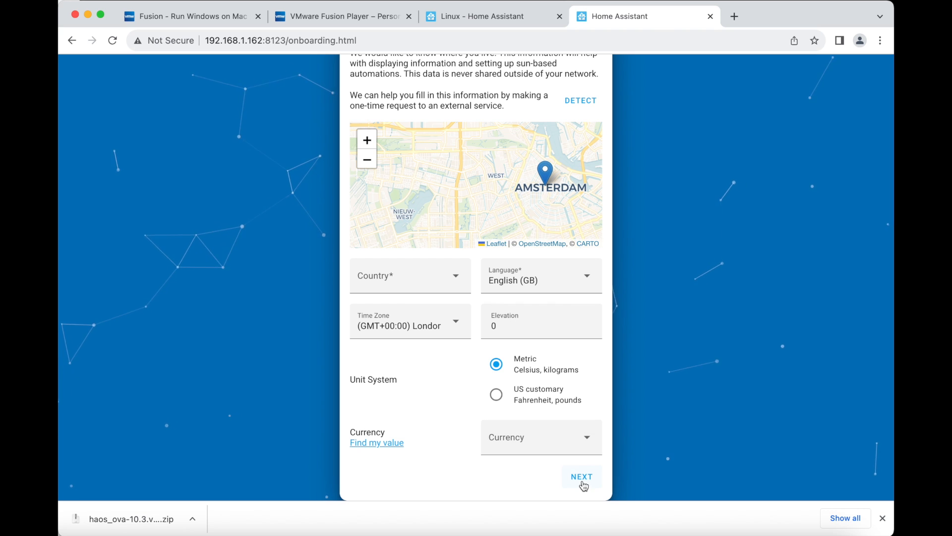
# Choose Andorra as the country, accept location and analytics defaults, and finish on the Overview dashboard.
pyautogui.click(410, 276)
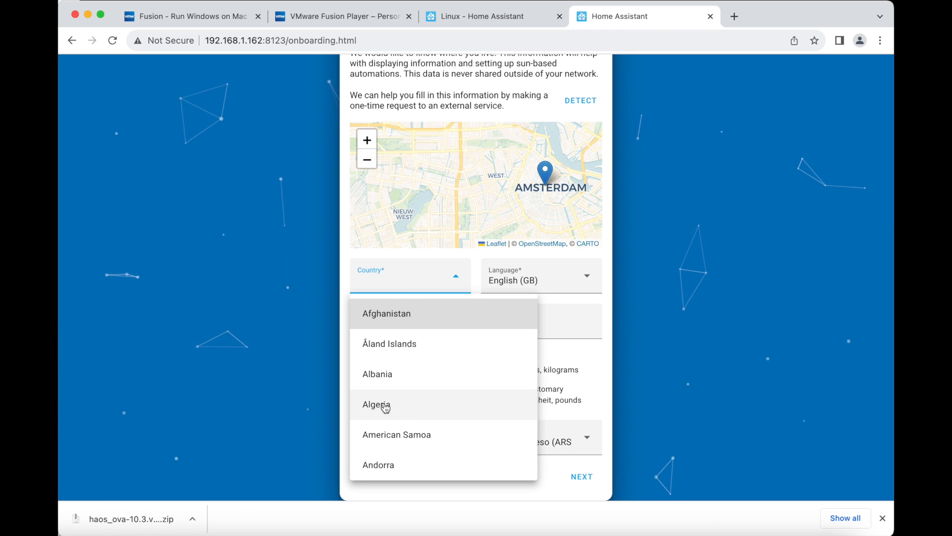
pyautogui.click(379, 464)
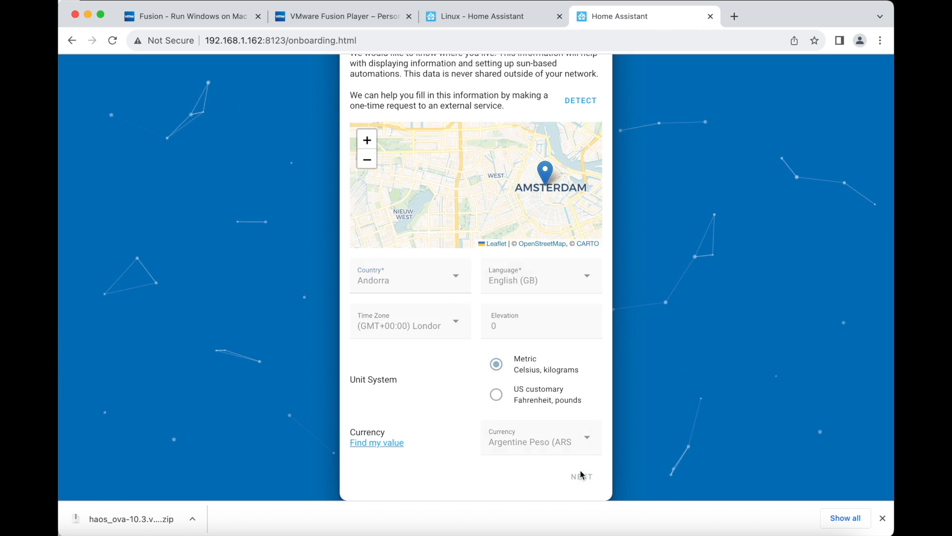
pyautogui.click(580, 476)
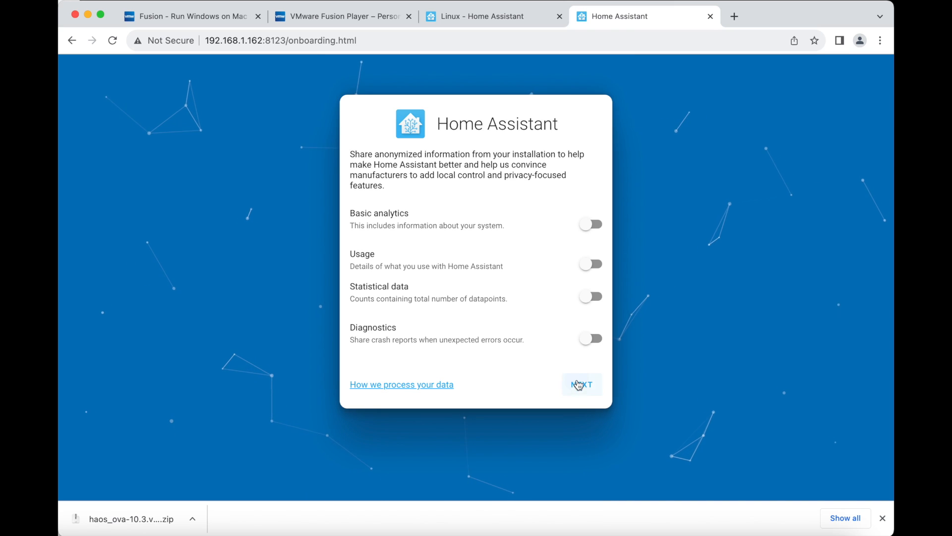
pyautogui.click(581, 384)
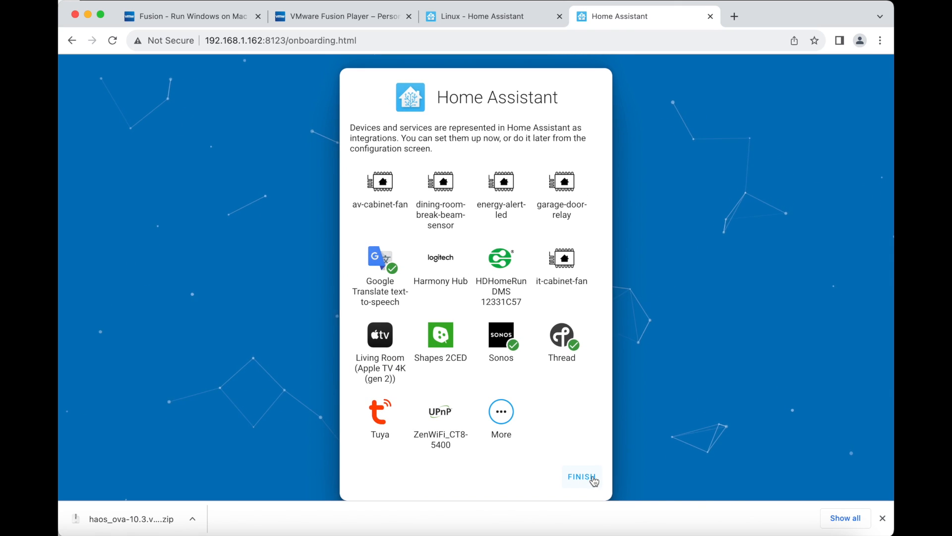
pyautogui.click(581, 476)
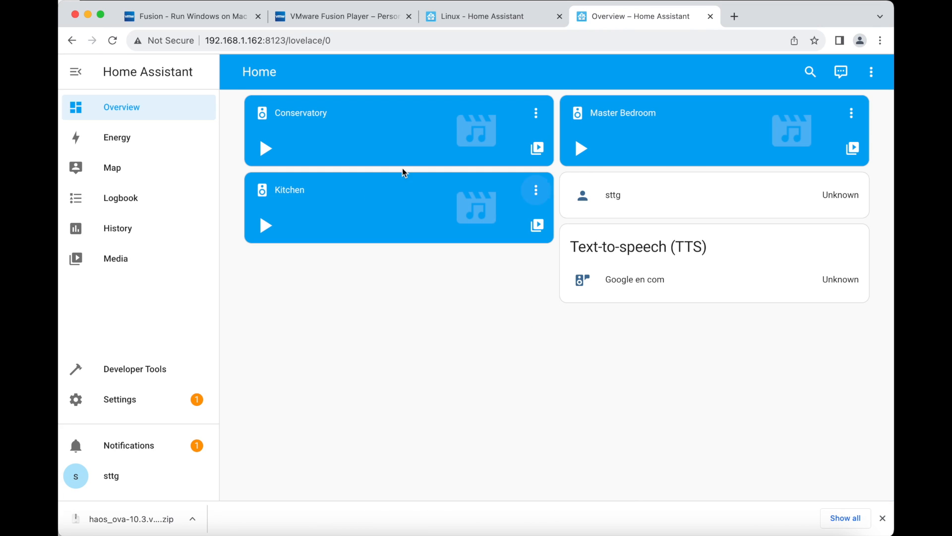
pyautogui.moveTo(616, 363)
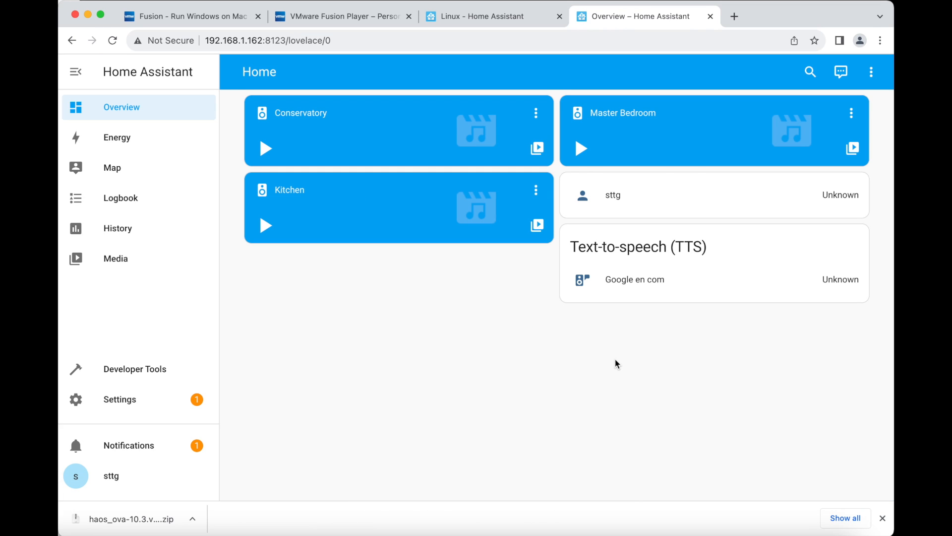
# Reach the Add-on Store via Settings > Add-ons and browse the official and community add-ons.
pyautogui.click(120, 399)
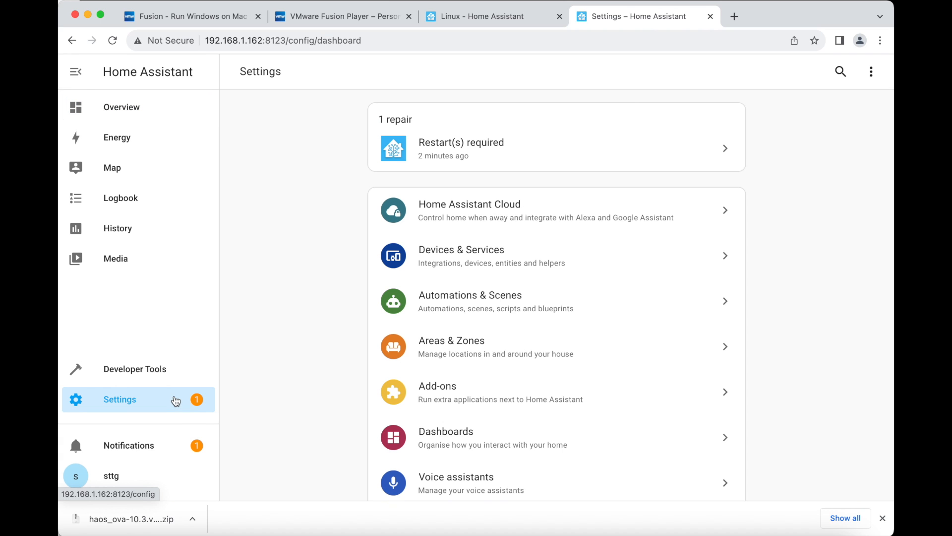
pyautogui.click(437, 392)
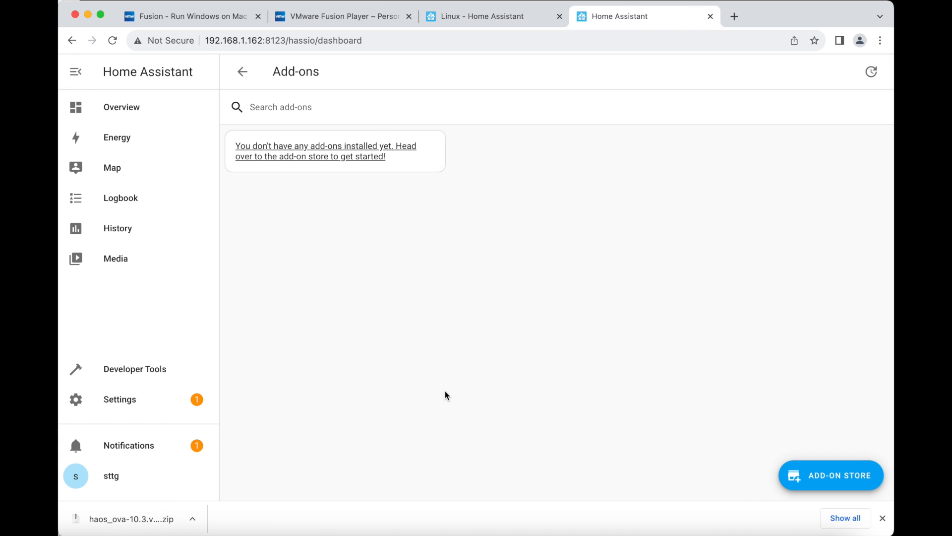
pyautogui.click(830, 475)
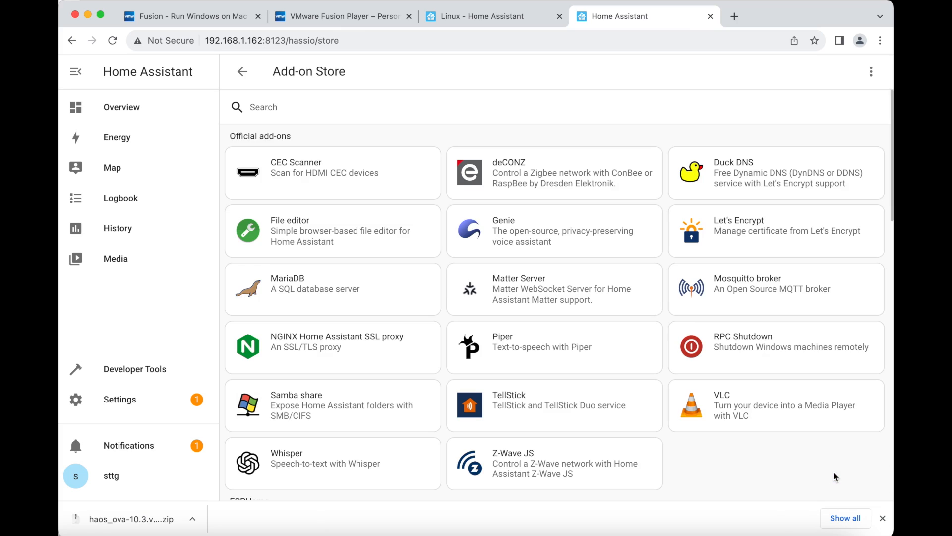
pyautogui.scroll(-3)
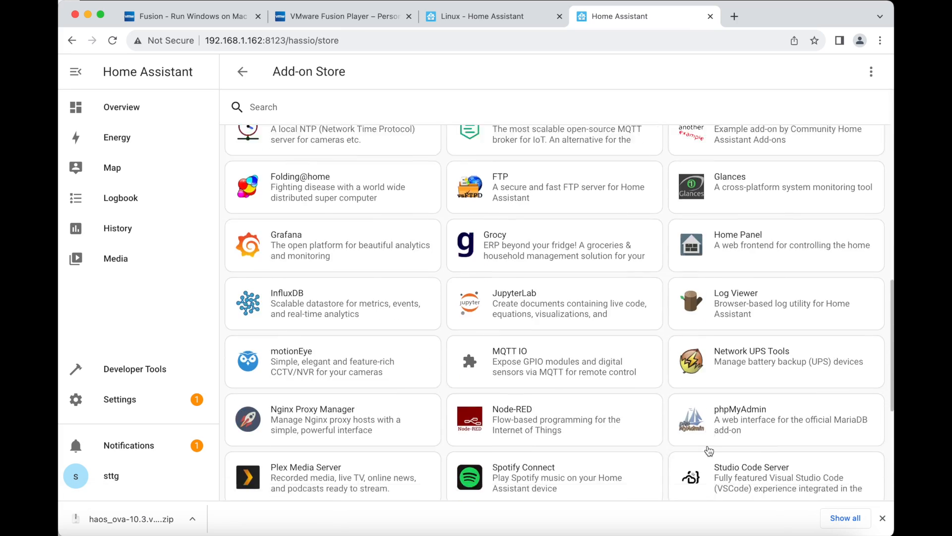
pyautogui.scroll(-3)
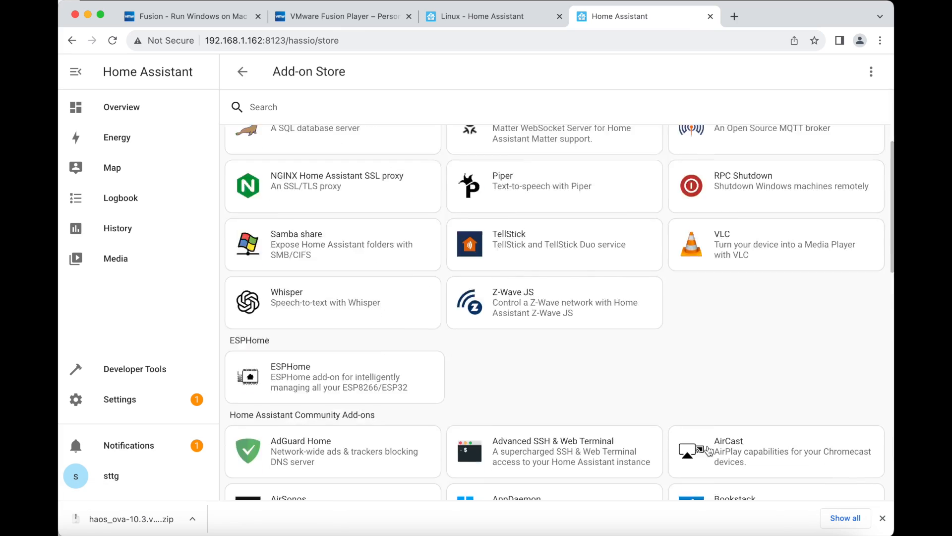
pyautogui.scroll(-3)
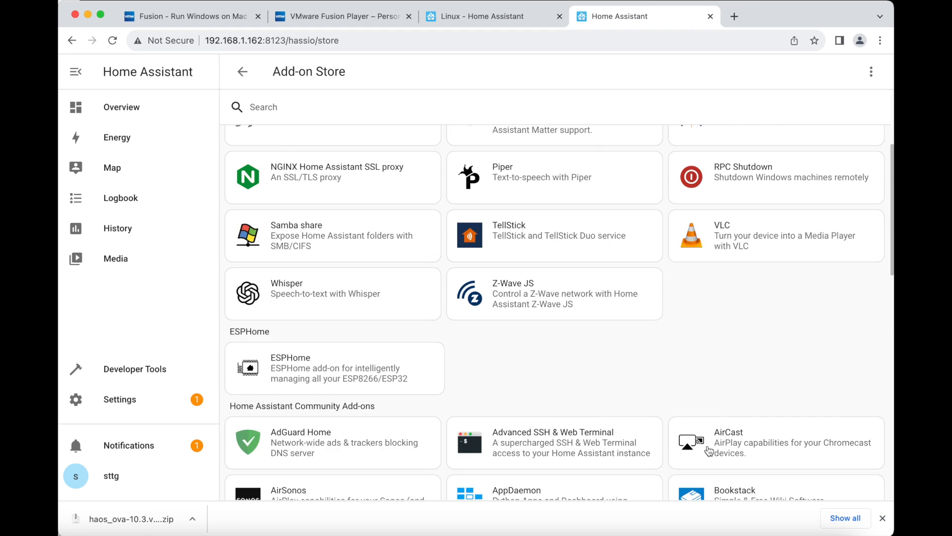
pyautogui.scroll(3)
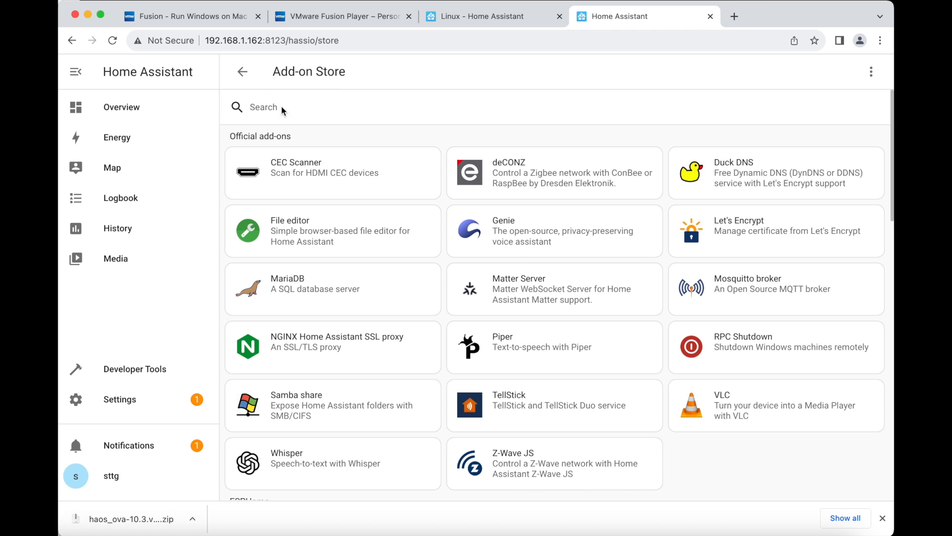
pyautogui.moveTo(582, 381)
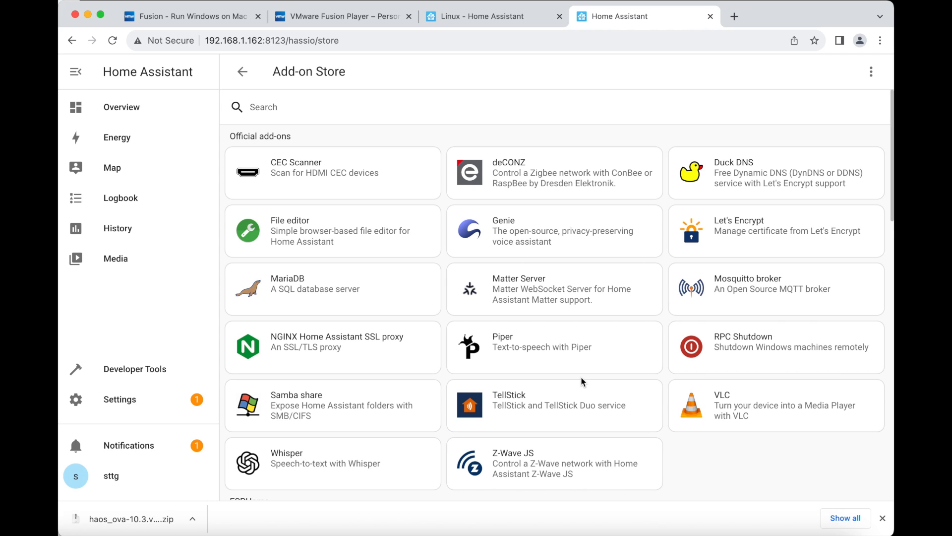